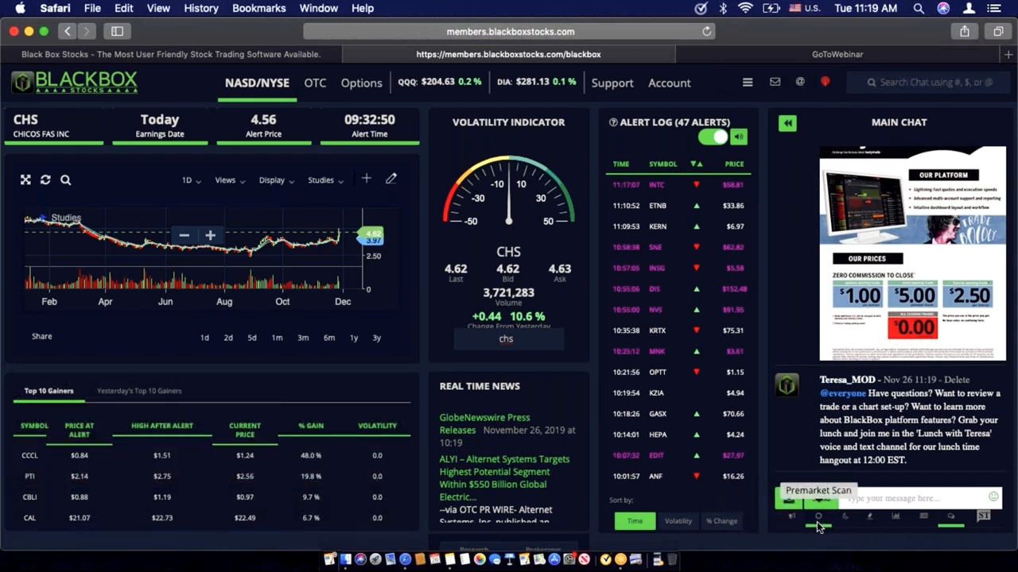
Step: Show the premarket scan list and filter the alerted stocks to those priced under $50
{"action": "left_click", "coordinate": [818, 516]}
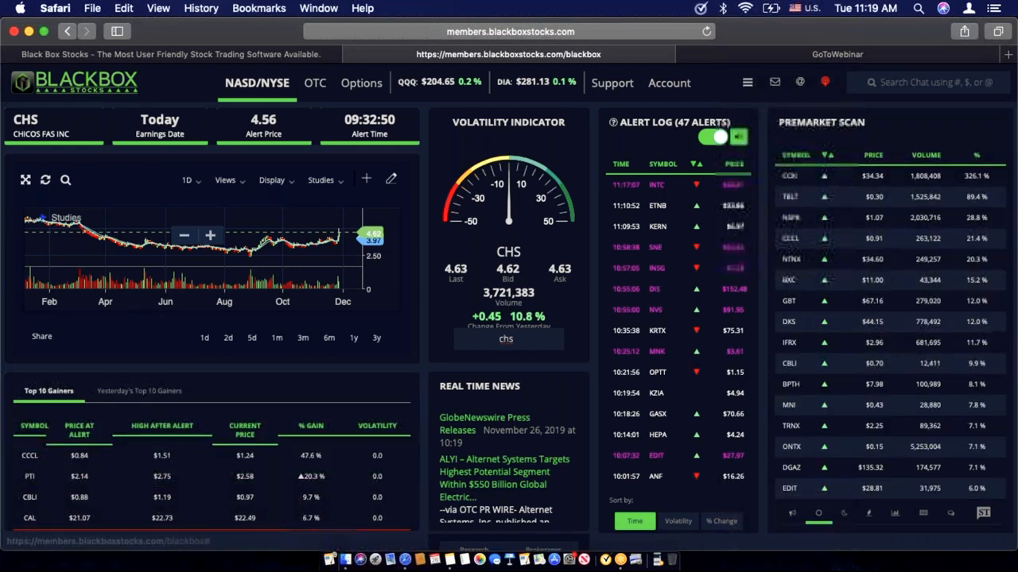
{"action": "left_click", "coordinate": [258, 83]}
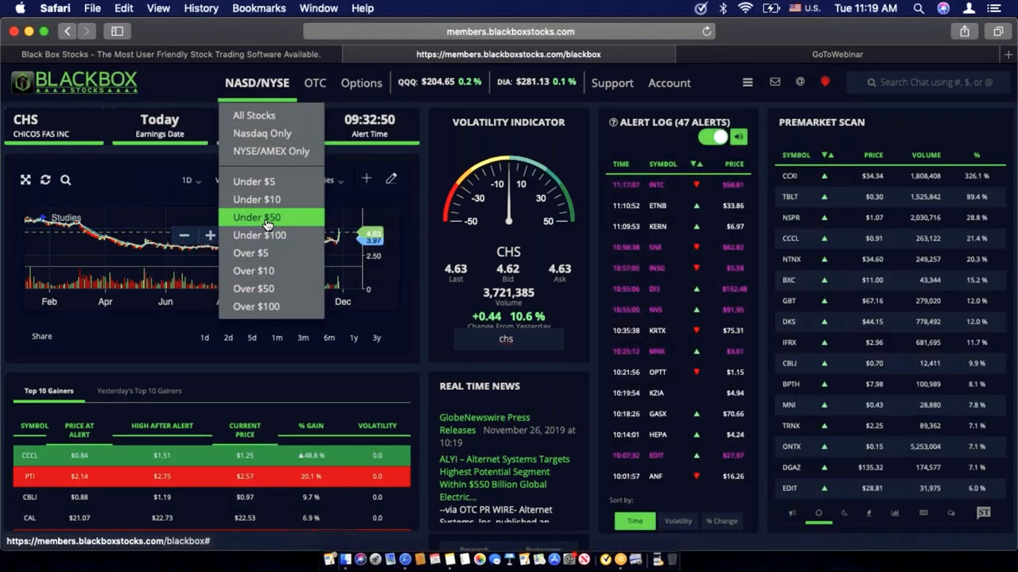
{"action": "left_click", "coordinate": [256, 216]}
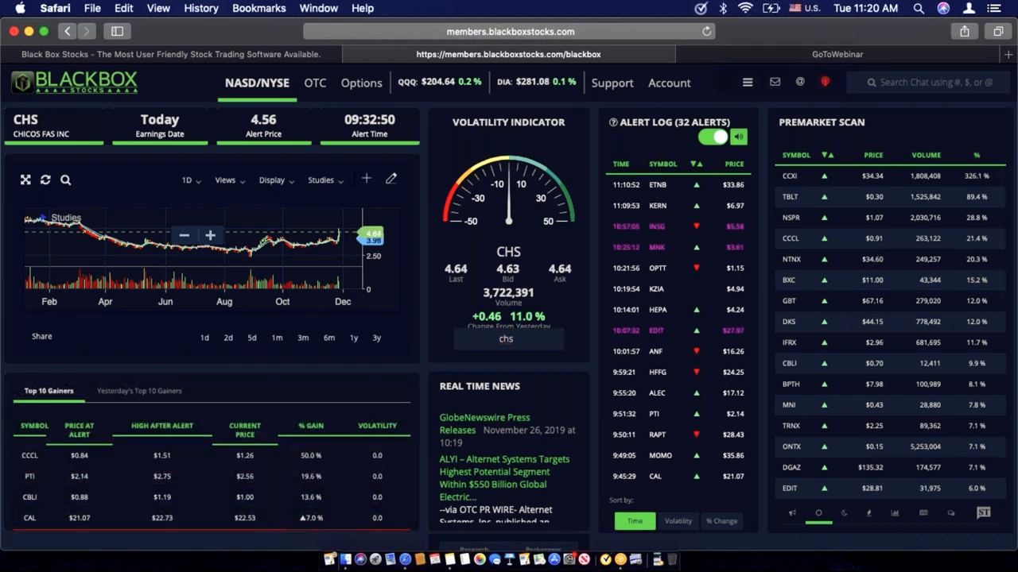
Step: Peek at the chat areas menu, then switch the gainers panel to Yesterday's Top 10 Gainers
{"action": "left_click", "coordinate": [747, 83]}
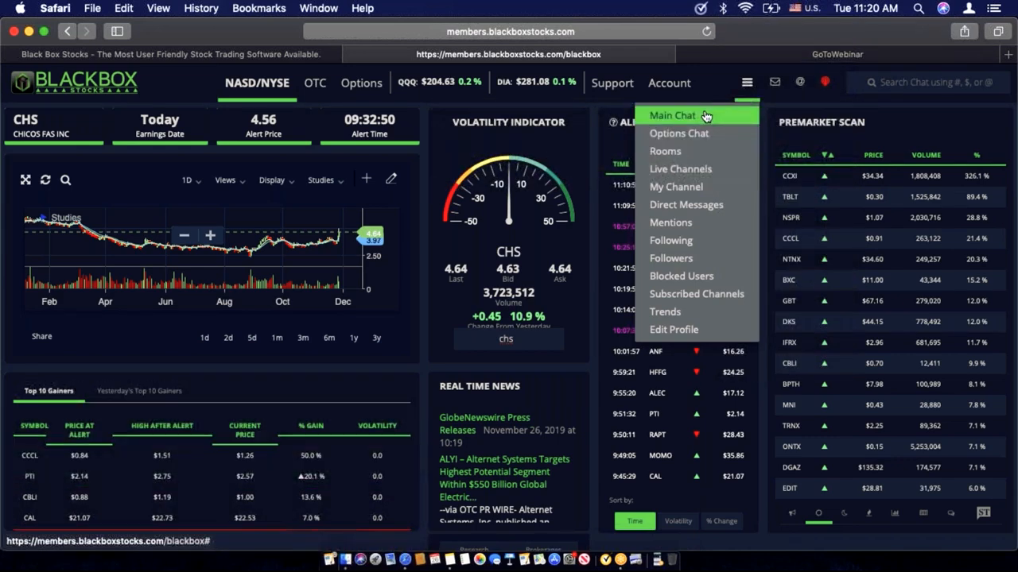
{"action": "mouse_move", "coordinate": [681, 169]}
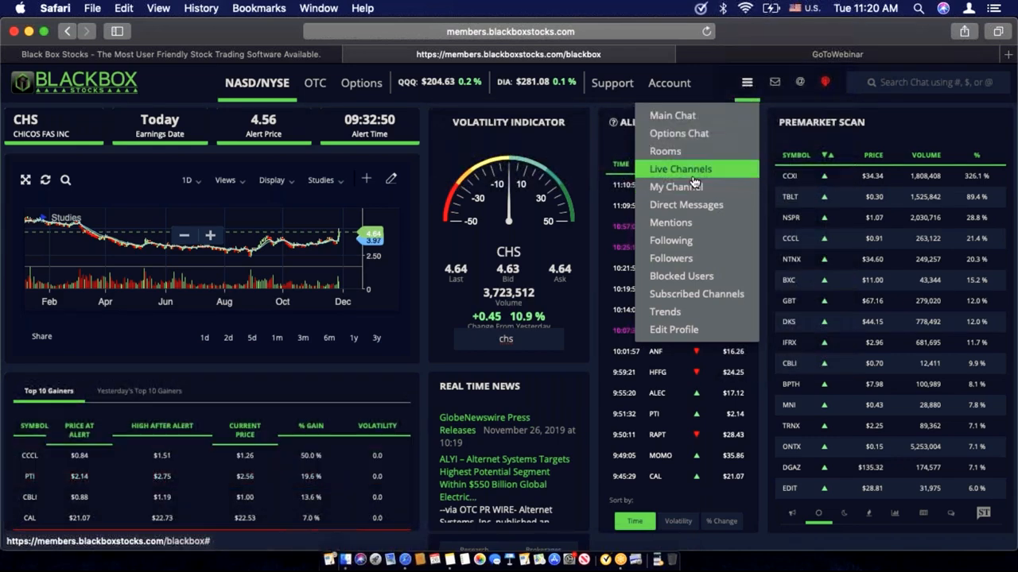
{"action": "mouse_move", "coordinate": [677, 186]}
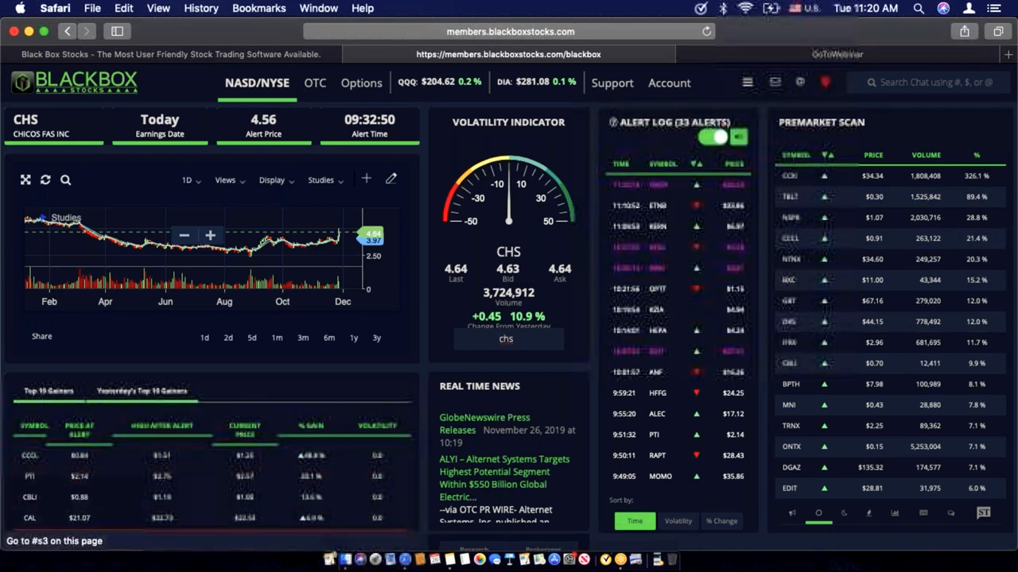
{"action": "left_click", "coordinate": [140, 391]}
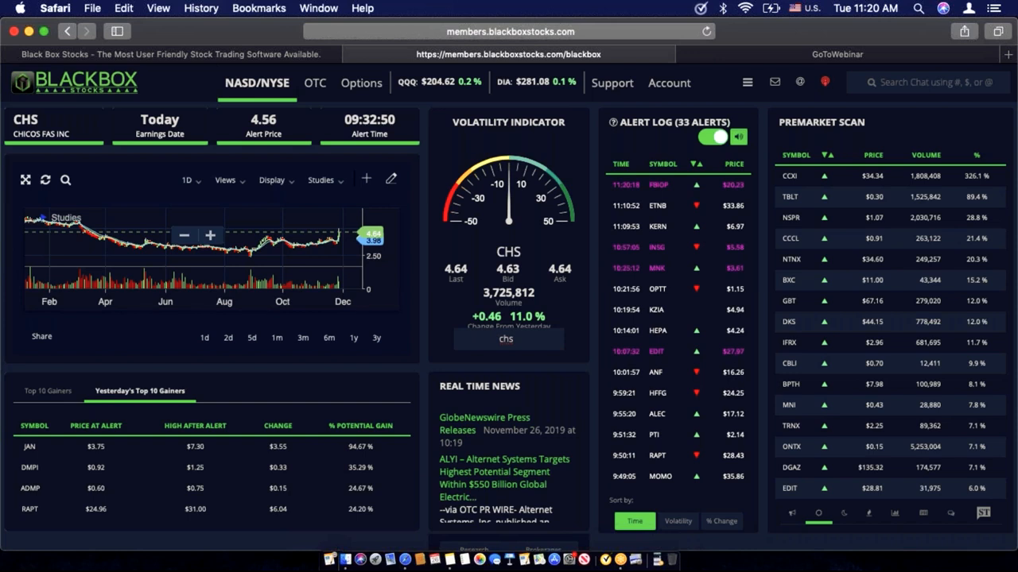
{"action": "mouse_move", "coordinate": [130, 470]}
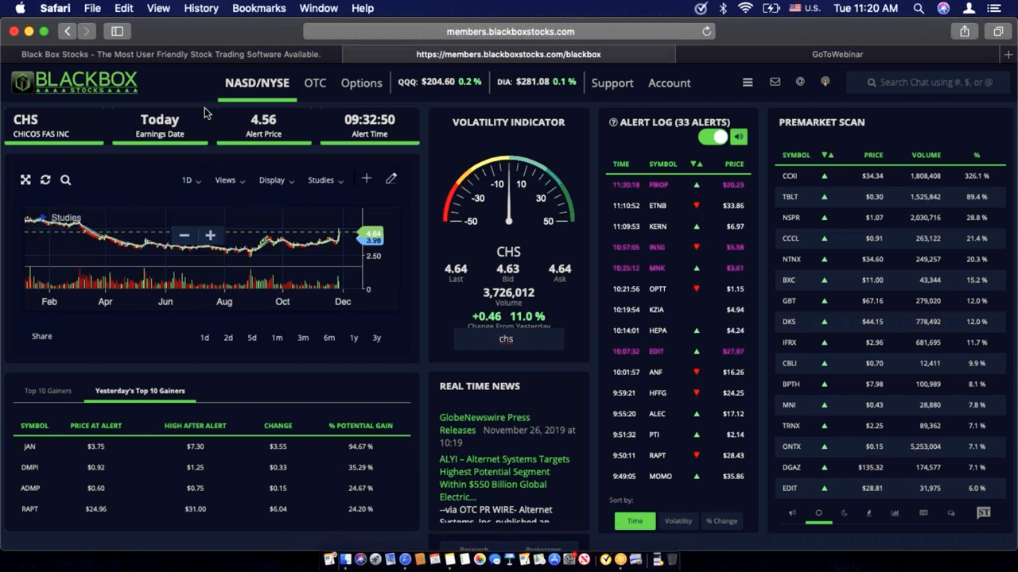
{"action": "mouse_move", "coordinate": [337, 187]}
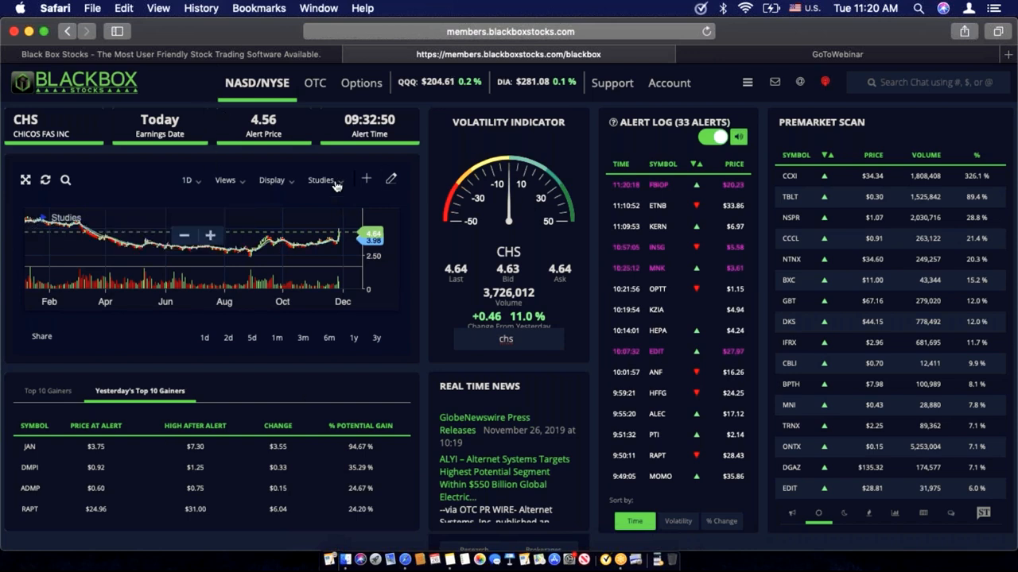
Step: Replace the premarket scan panel with the alert stream for CHS
{"action": "left_click", "coordinate": [321, 180]}
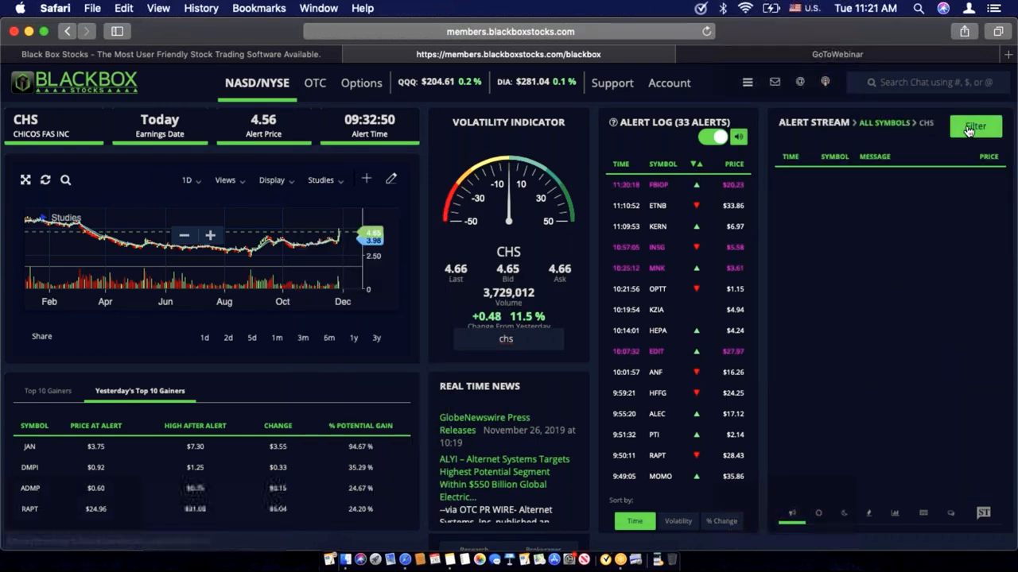
Step: Filter the alert stream to 52 Week High/Low, Price Spike, Halts and Low Float for all symbols
{"action": "left_click", "coordinate": [977, 126]}
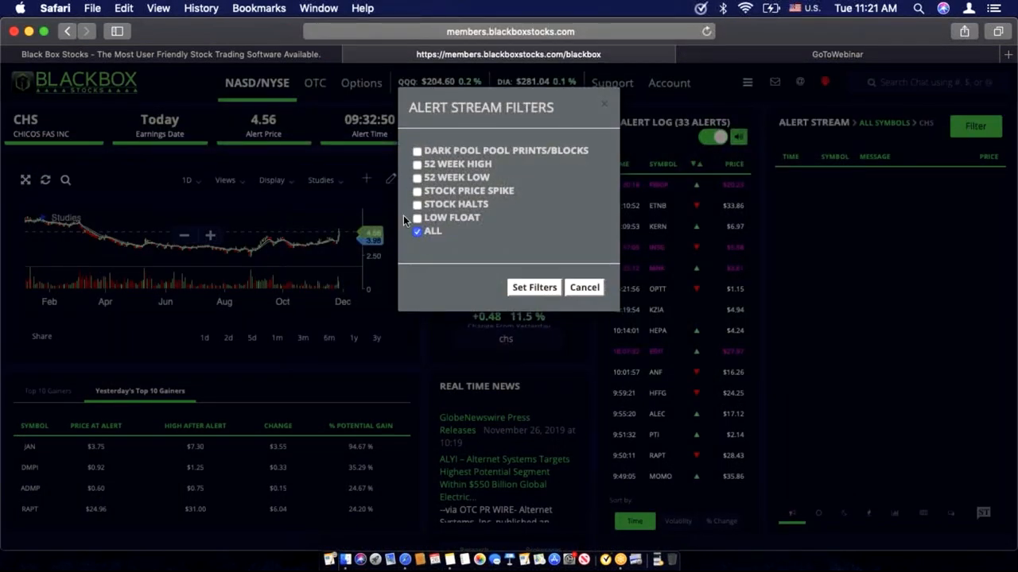
{"action": "left_click", "coordinate": [416, 230]}
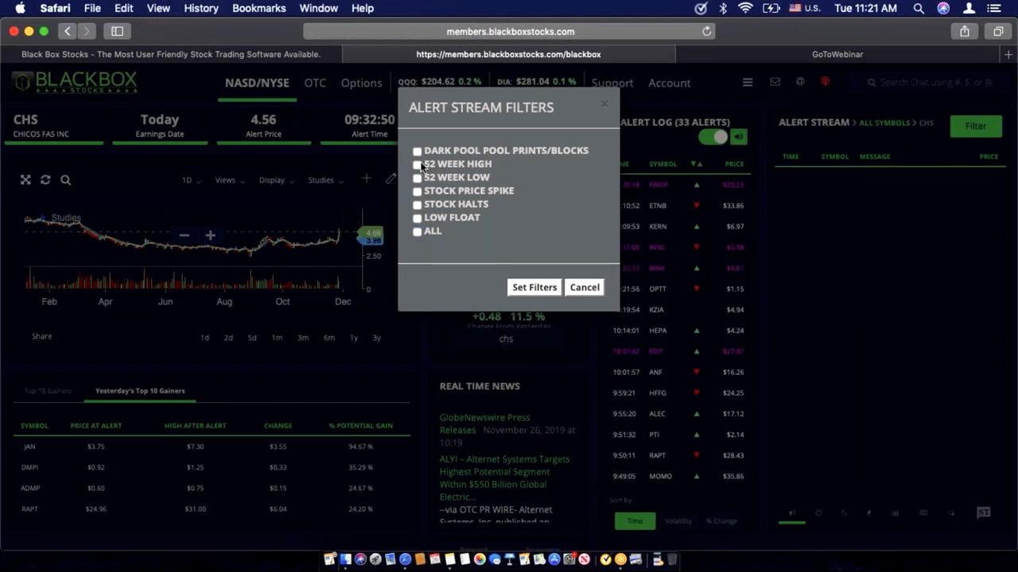
{"action": "left_click", "coordinate": [416, 164]}
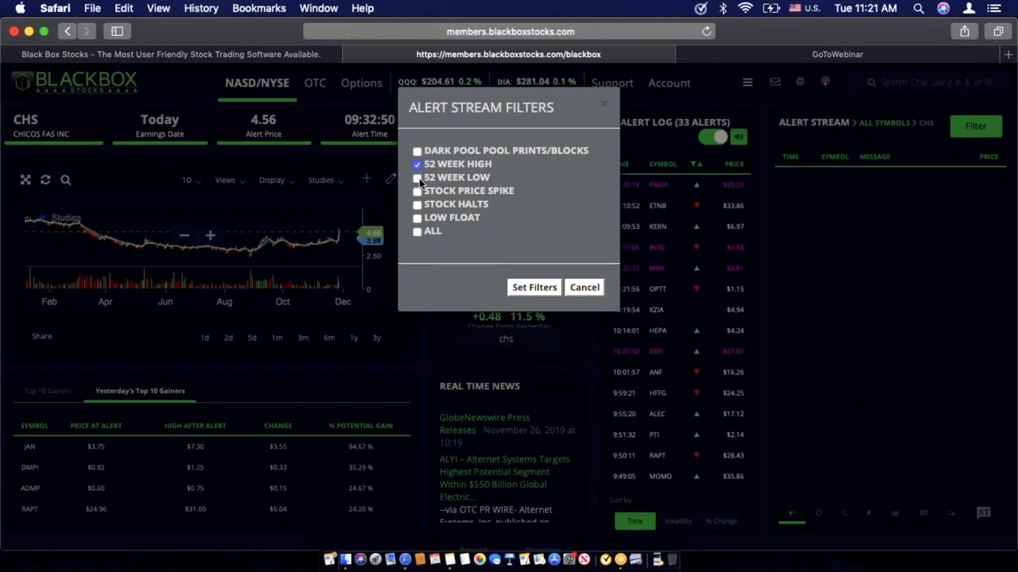
{"action": "left_click", "coordinate": [416, 190]}
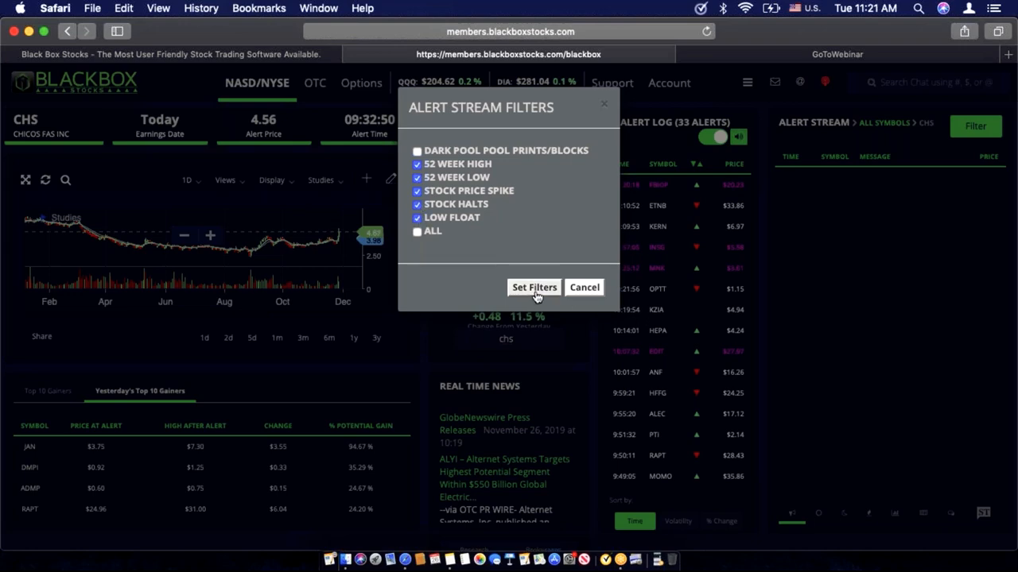
{"action": "left_click", "coordinate": [535, 286]}
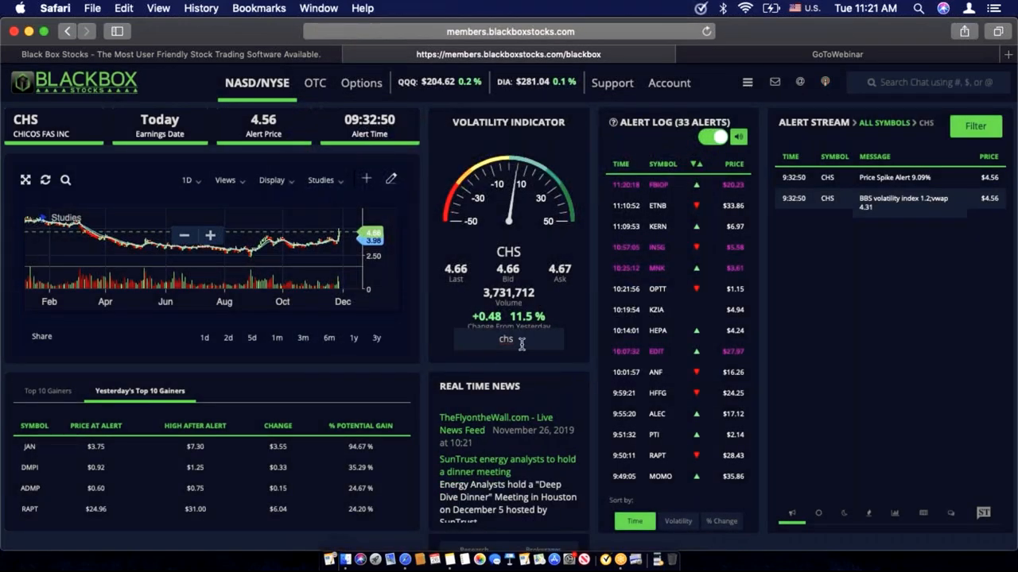
{"action": "left_click", "coordinate": [509, 338]}
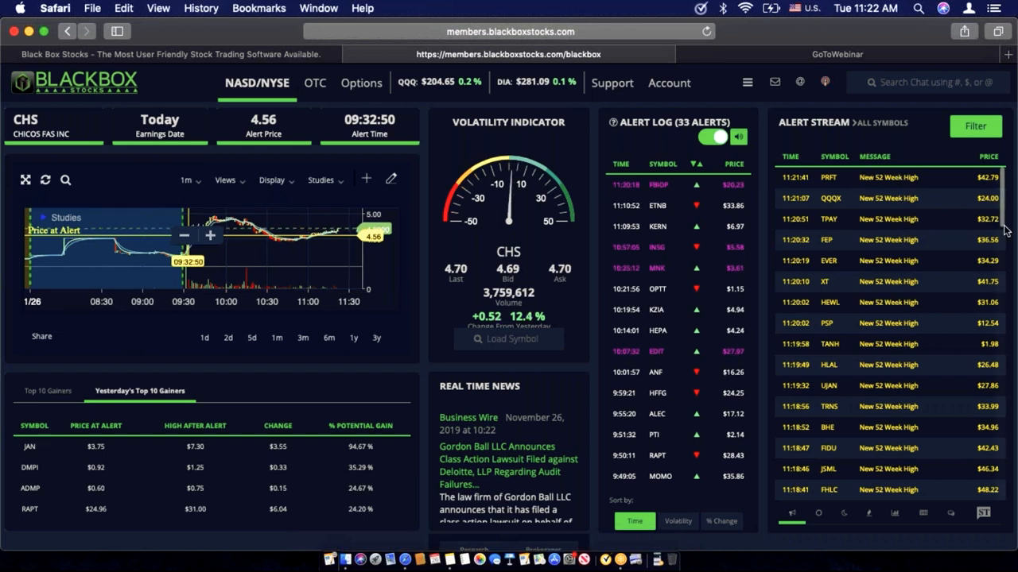
Step: Dismiss the KERN halt notification and load KERN (Akerna Corp) with its chart and halt alerts
{"action": "scroll", "scroll_direction": "down", "scroll_amount": 3}
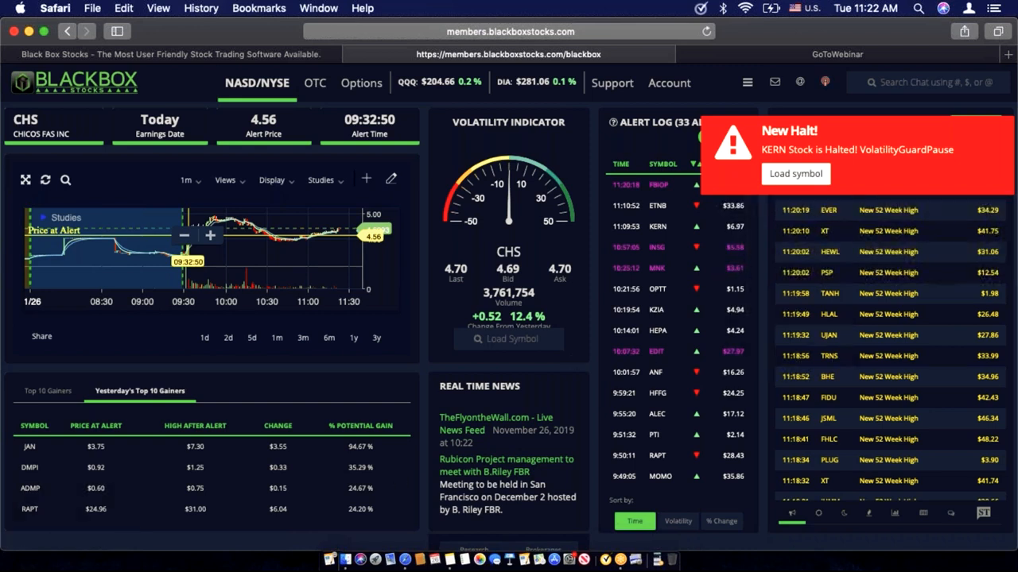
{"action": "left_click", "coordinate": [29, 488]}
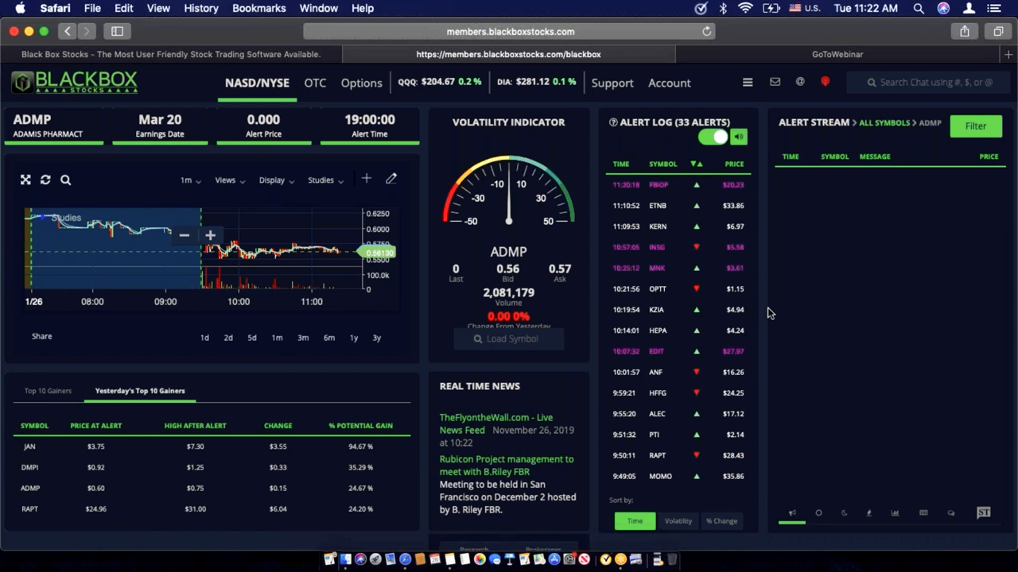
{"action": "mouse_move", "coordinate": [13, 501]}
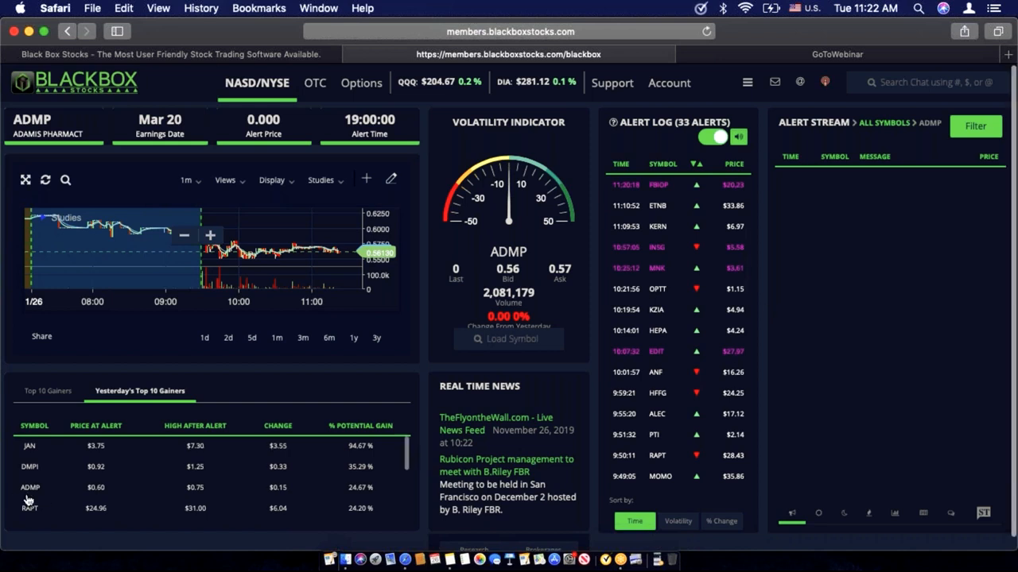
{"action": "left_click", "coordinate": [29, 464]}
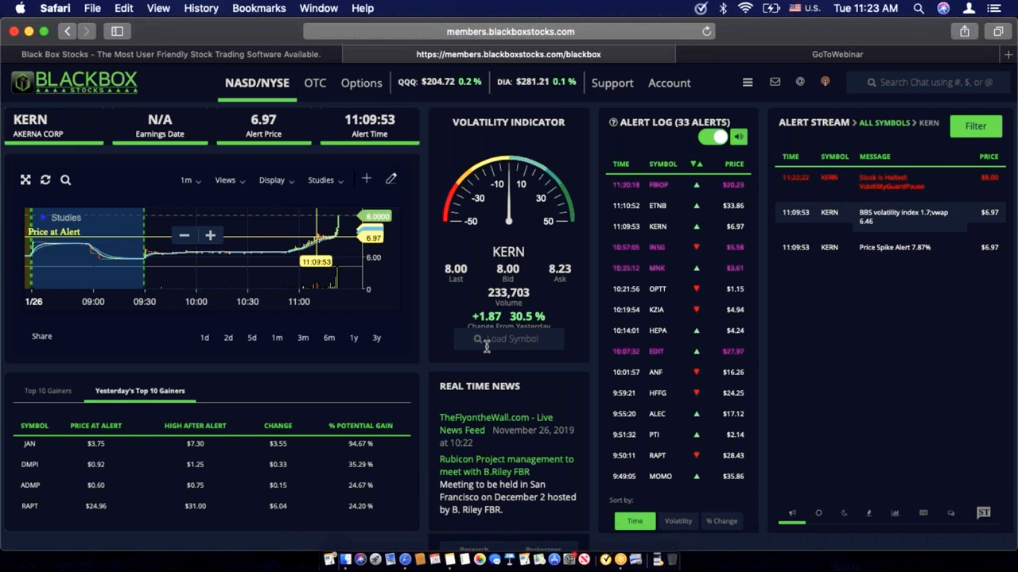
Step: Search the chat for messages mentioning $ssi
{"action": "left_click", "coordinate": [927, 83]}
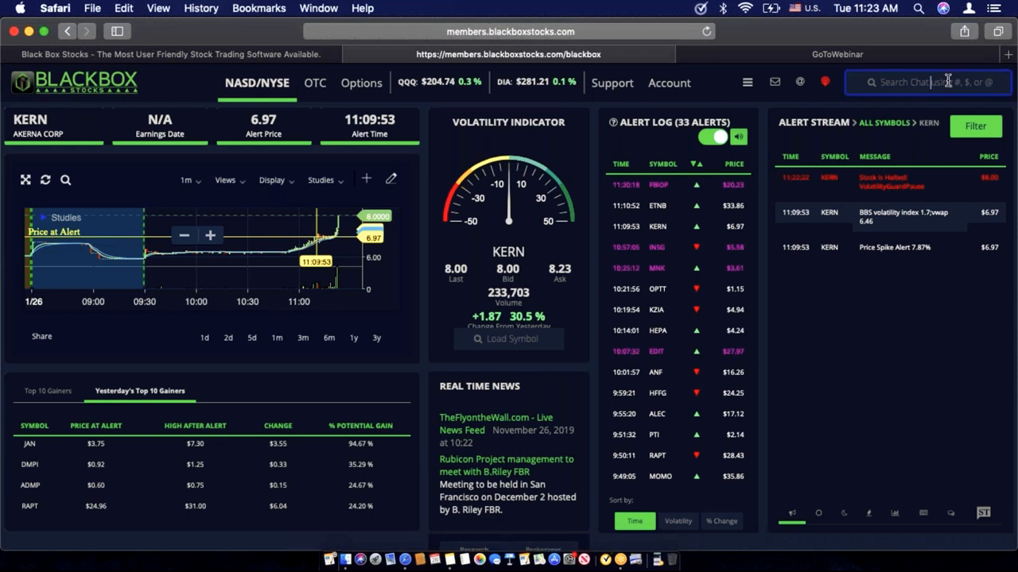
{"action": "type", "text": "$ssi"}
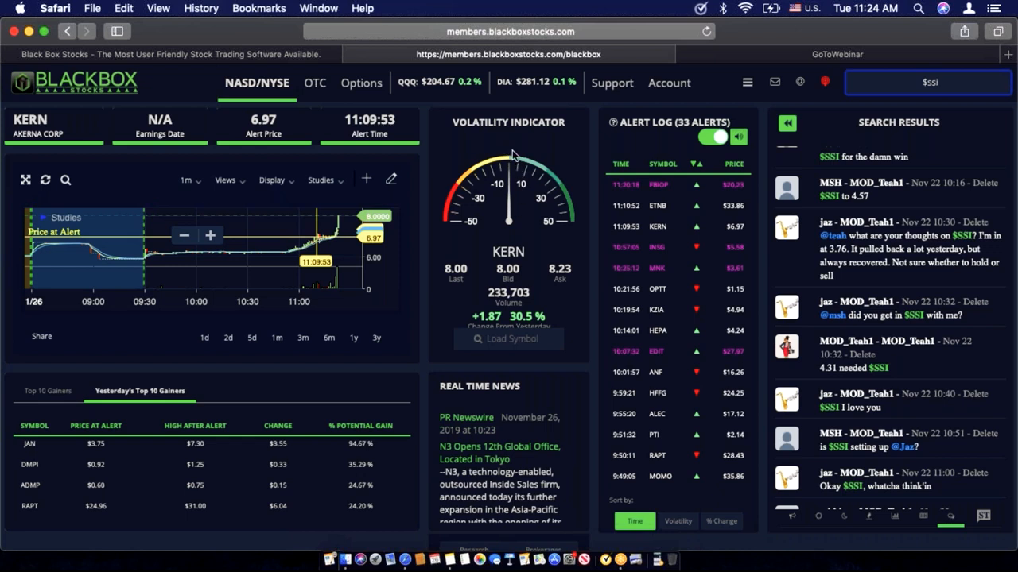
{"action": "mouse_move", "coordinate": [517, 299]}
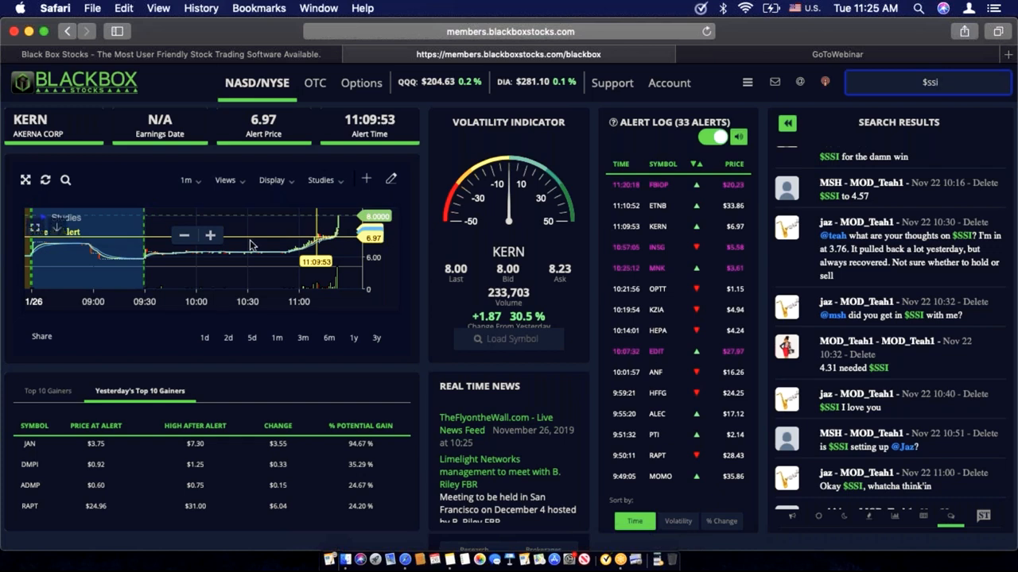
Step: Try the KERN chart on 5-minute candles, then settle on the 1 D daily interval
{"action": "left_click", "coordinate": [188, 180]}
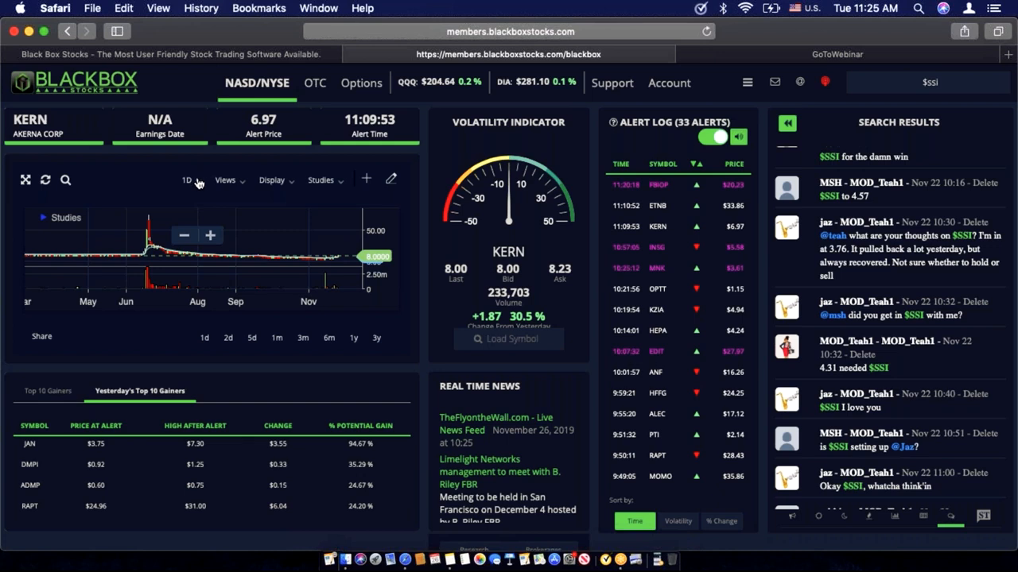
{"action": "left_click", "coordinate": [187, 180]}
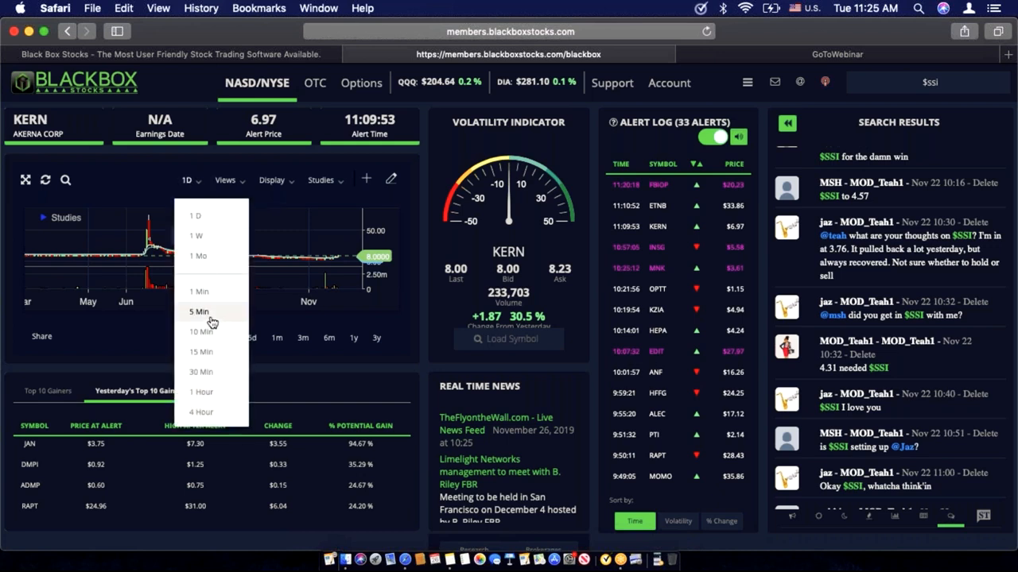
{"action": "left_click", "coordinate": [198, 310]}
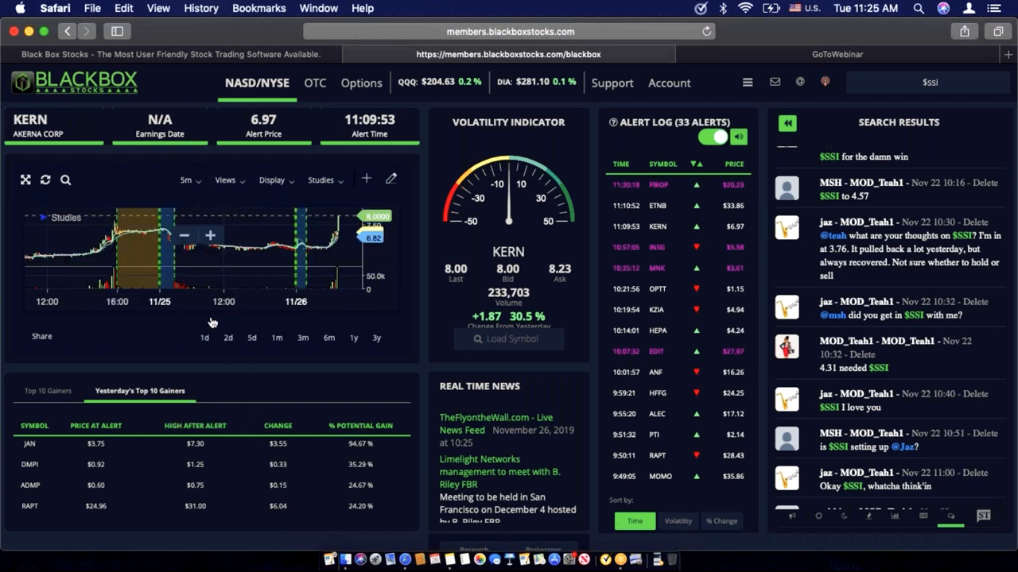
{"action": "left_click", "coordinate": [188, 181]}
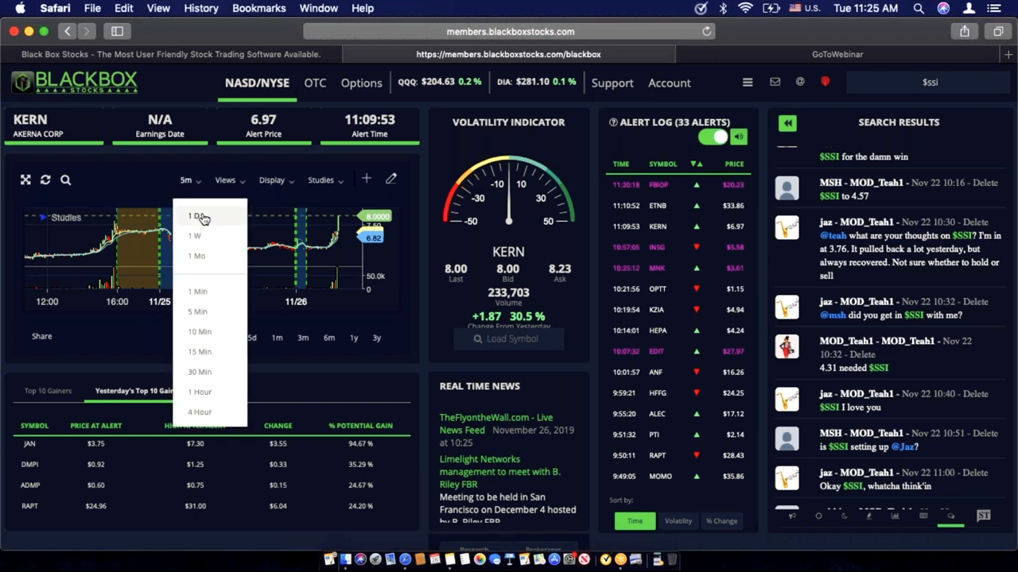
{"action": "left_click", "coordinate": [194, 216]}
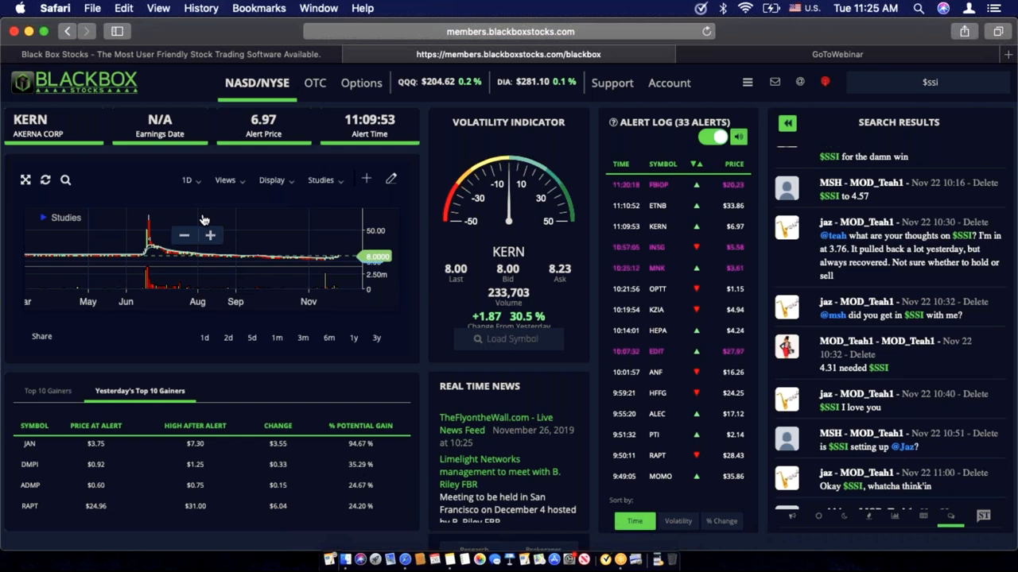
{"action": "mouse_move", "coordinate": [270, 219]}
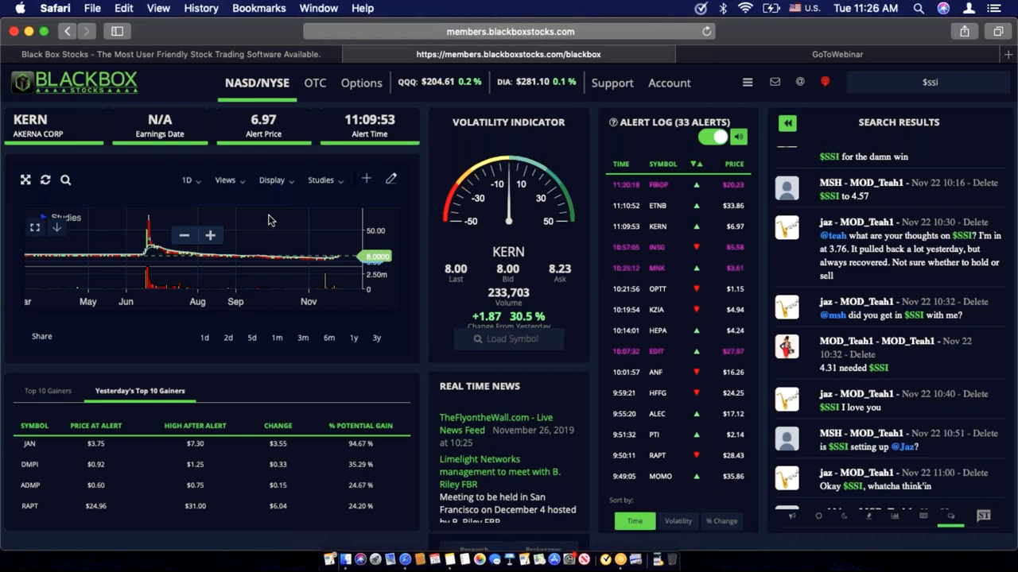
{"action": "mouse_move", "coordinate": [334, 321]}
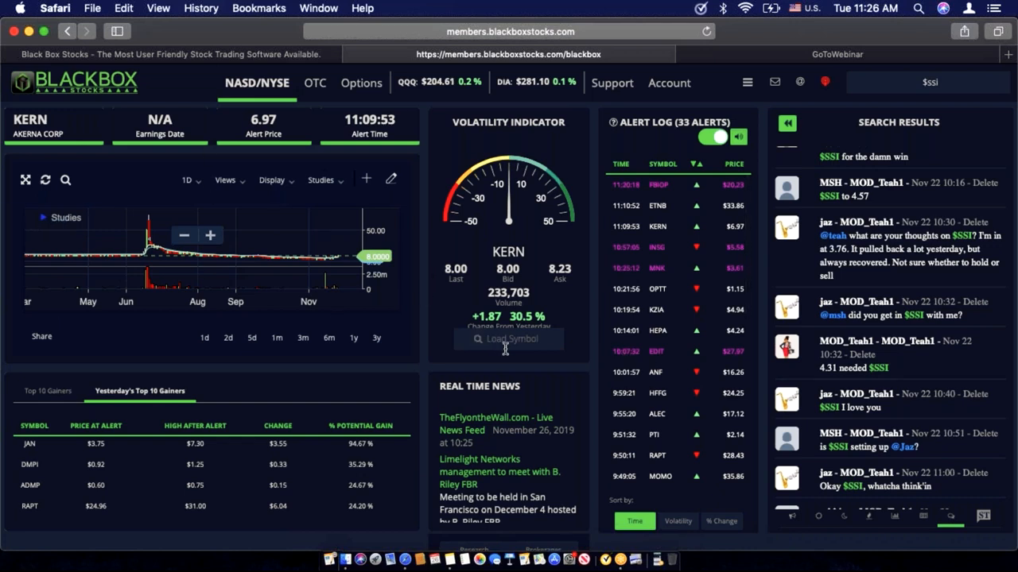
Step: Focus the Load Symbol box and bring up the Main Chat/Rooms/Live Channels menu
{"action": "left_click", "coordinate": [509, 341]}
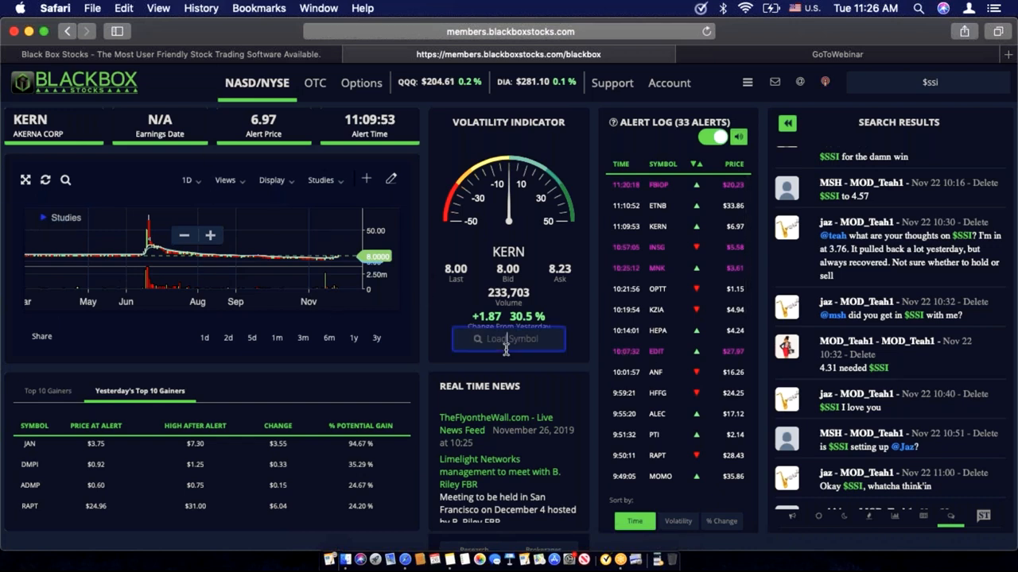
{"action": "left_click", "coordinate": [747, 82]}
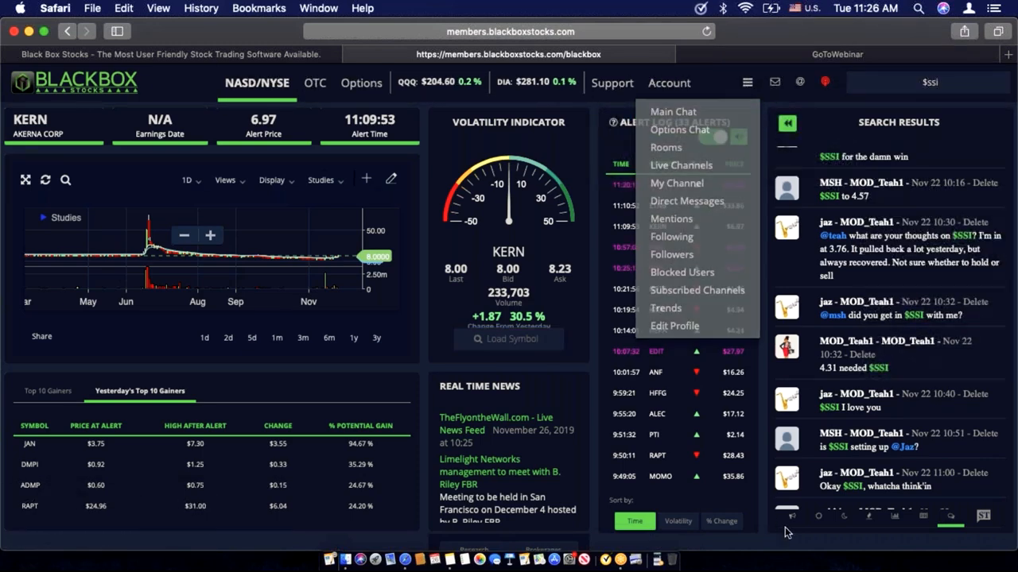
Step: Switch to the new 52-week-high alert stream and narrow it to MNTA with an enlarged chart
{"action": "left_click", "coordinate": [792, 515]}
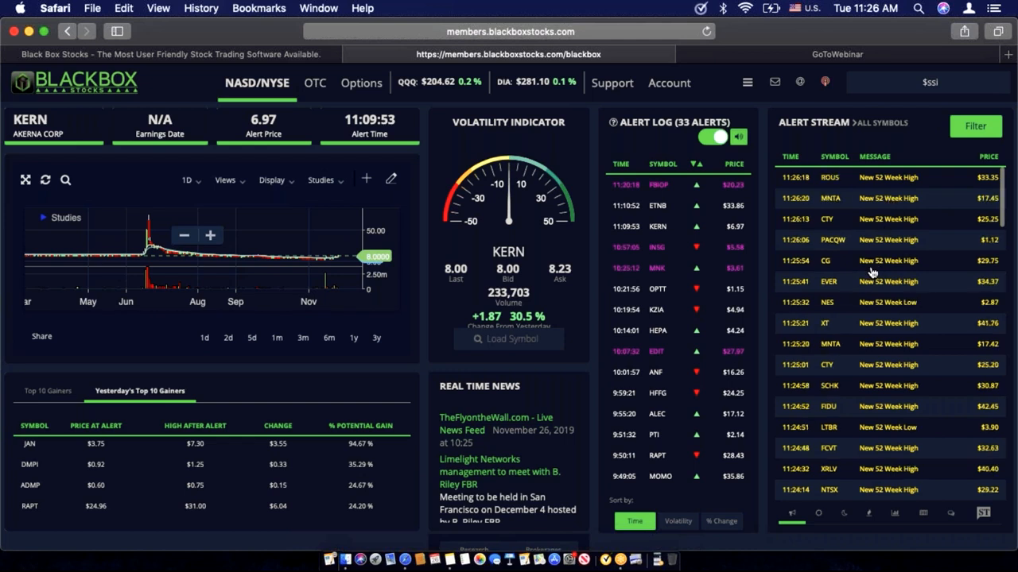
{"action": "mouse_move", "coordinate": [871, 304]}
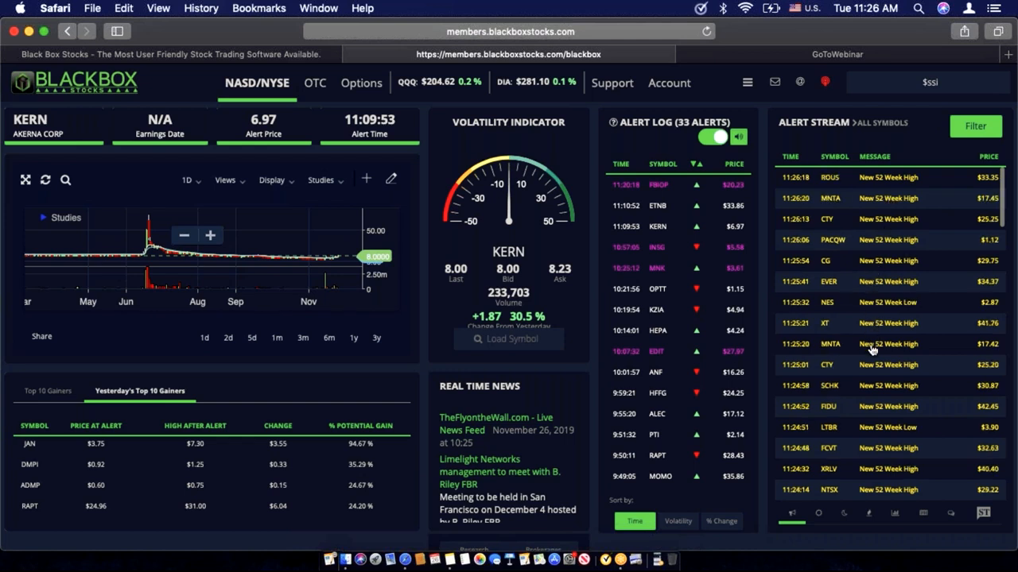
{"action": "type", "text": "mn"}
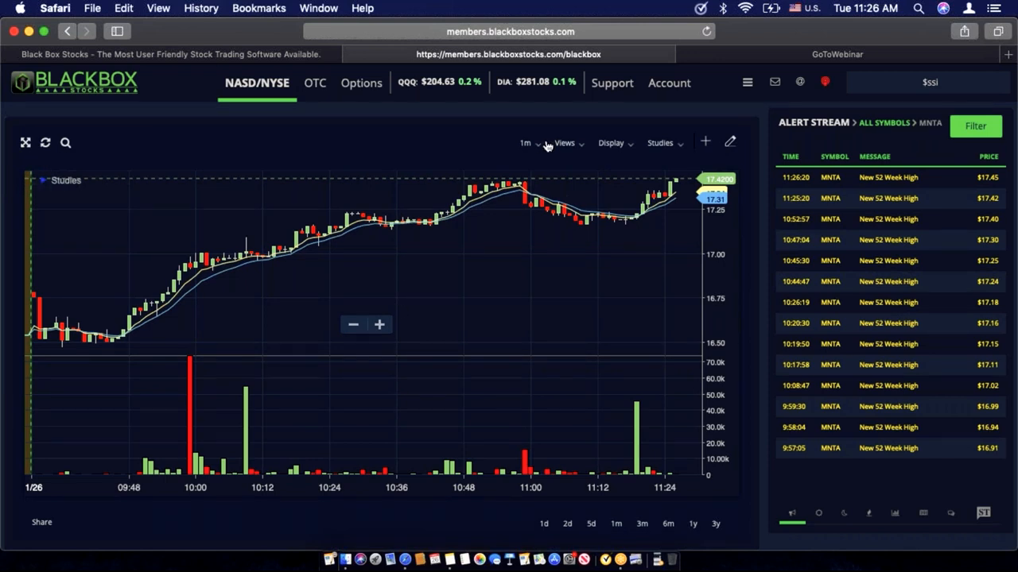
Step: Put the MNTA chart on 1D daily candles to read its 7 EMA, then reopen the interval choices
{"action": "left_click", "coordinate": [525, 143]}
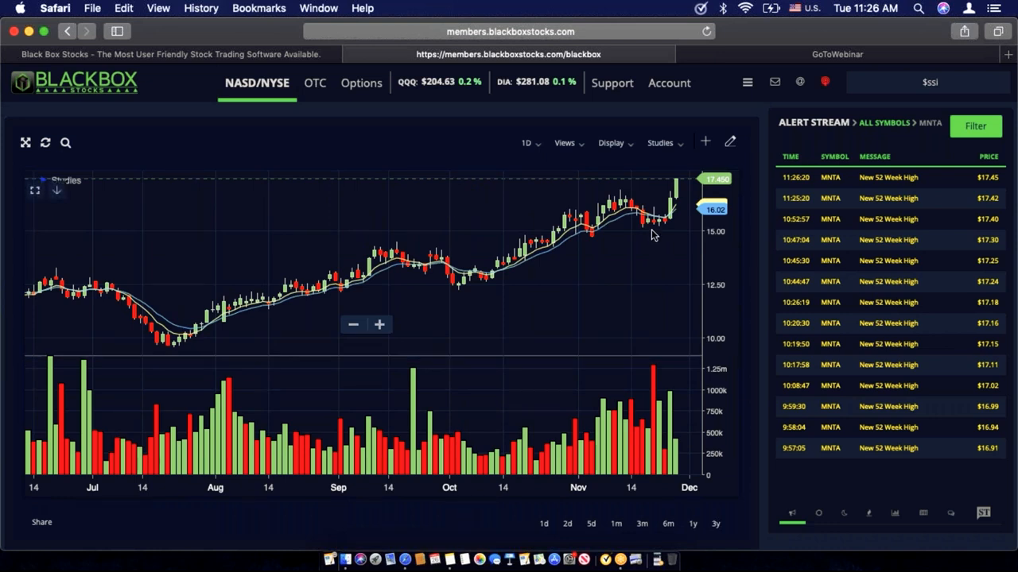
{"action": "mouse_move", "coordinate": [659, 217]}
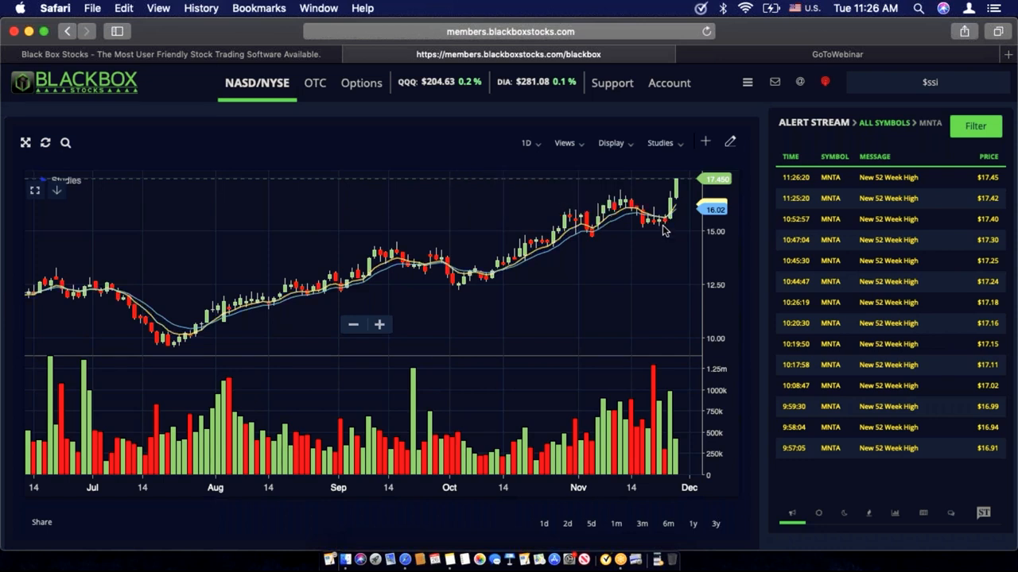
{"action": "mouse_move", "coordinate": [665, 222]}
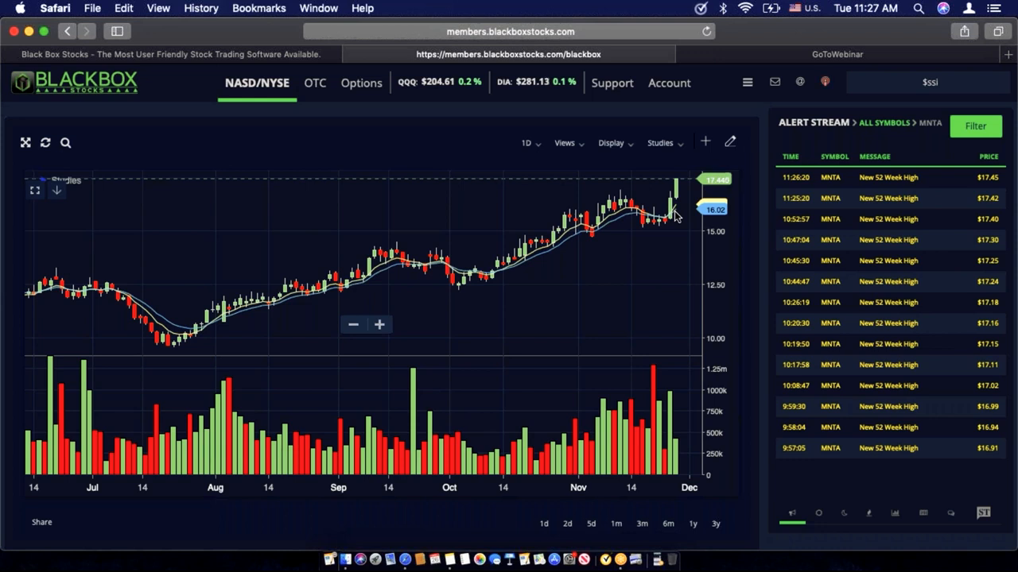
{"action": "mouse_move", "coordinate": [670, 245]}
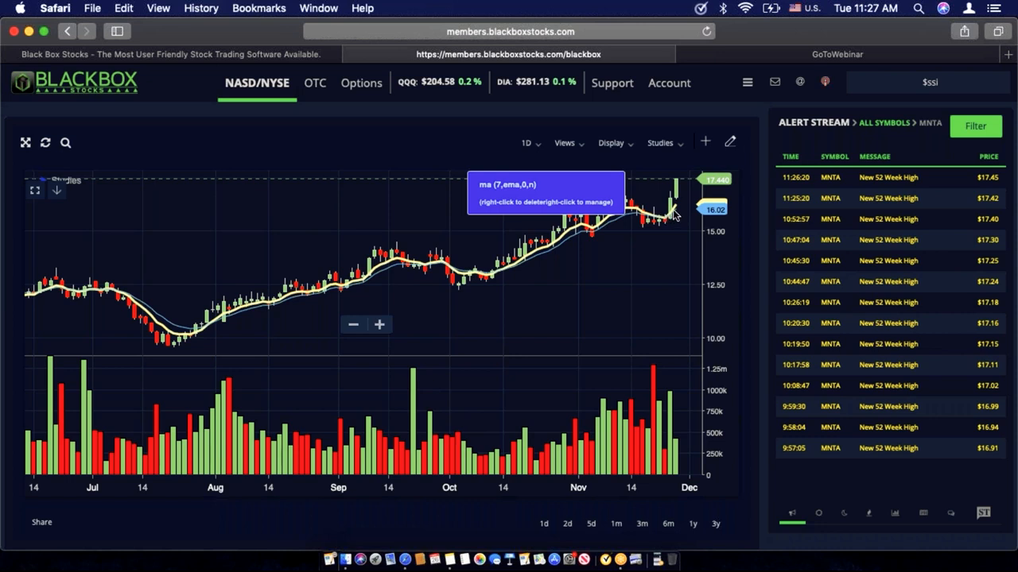
{"action": "mouse_move", "coordinate": [676, 215]}
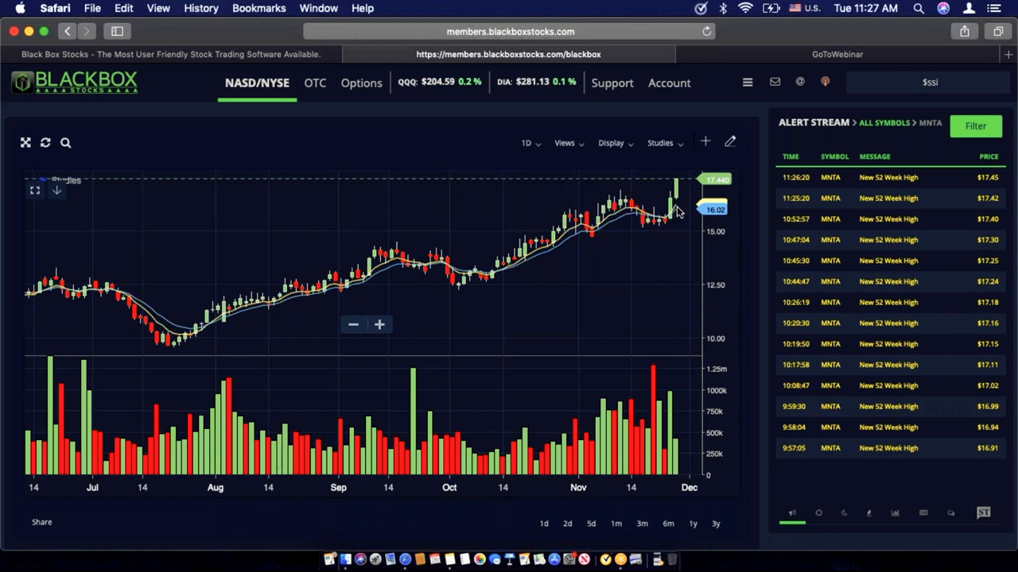
{"action": "left_click", "coordinate": [526, 143]}
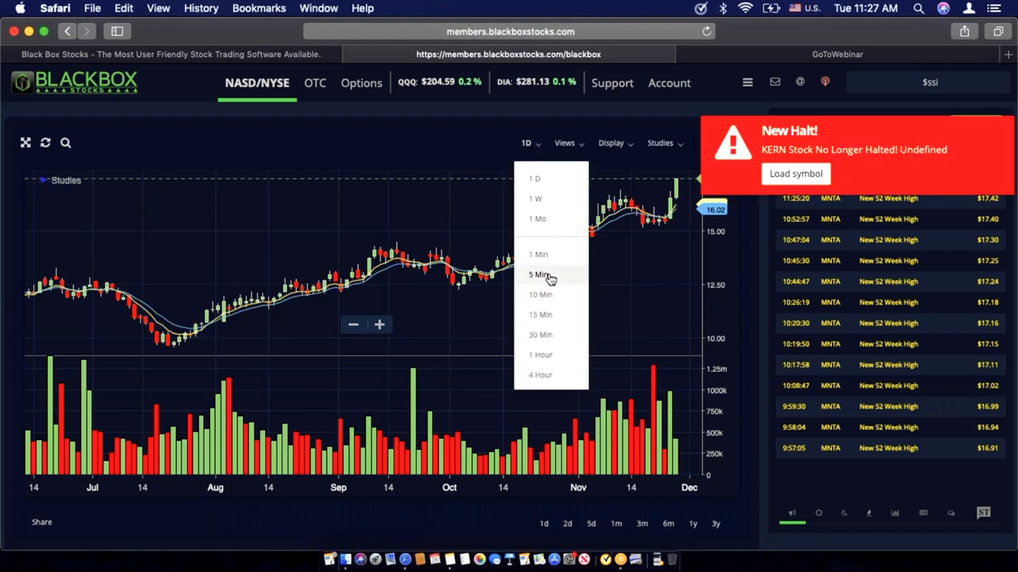
{"action": "left_click", "coordinate": [538, 273]}
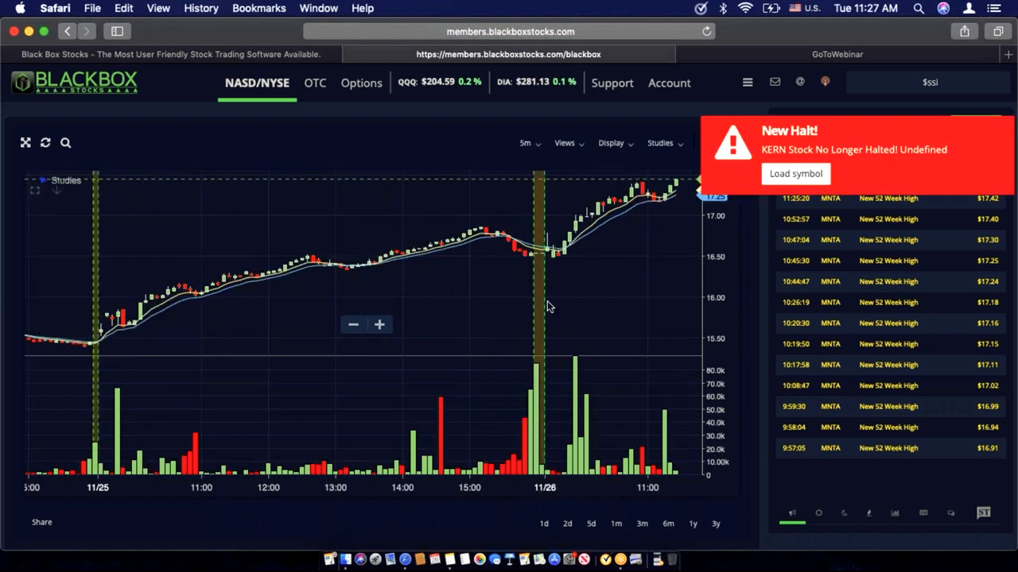
{"action": "mouse_move", "coordinate": [665, 199]}
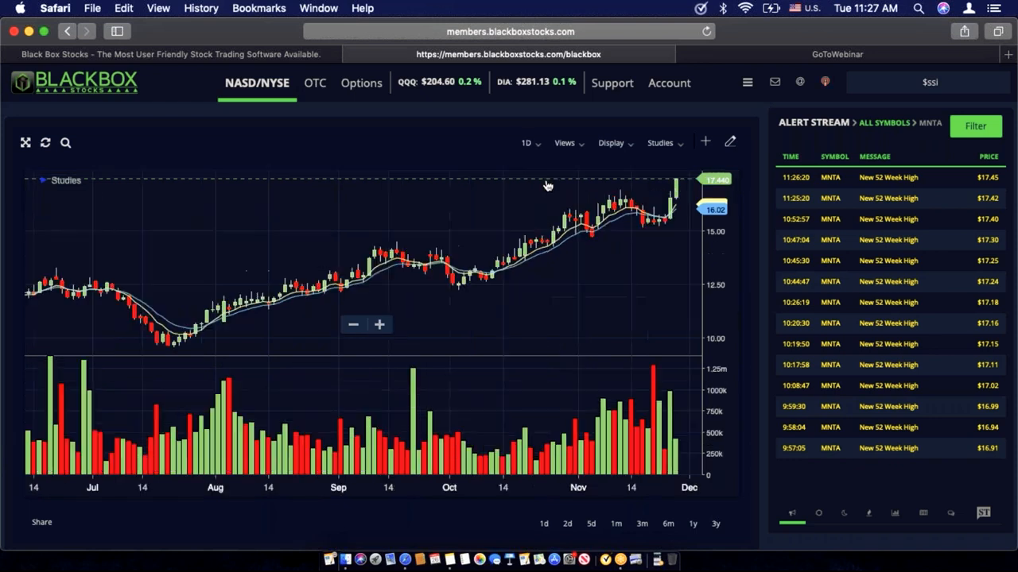
{"action": "mouse_move", "coordinate": [668, 214]}
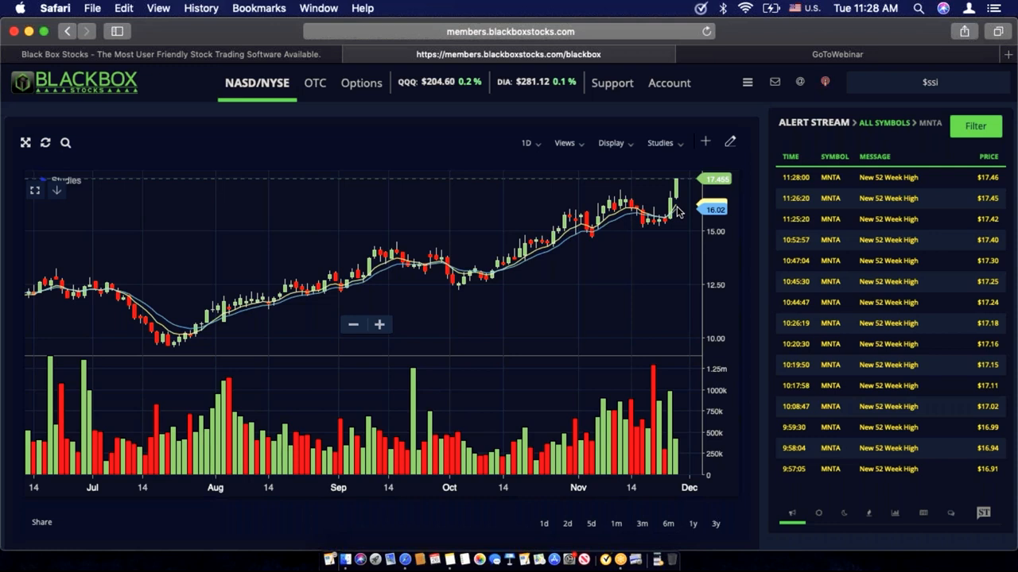
{"action": "mouse_move", "coordinate": [675, 208]}
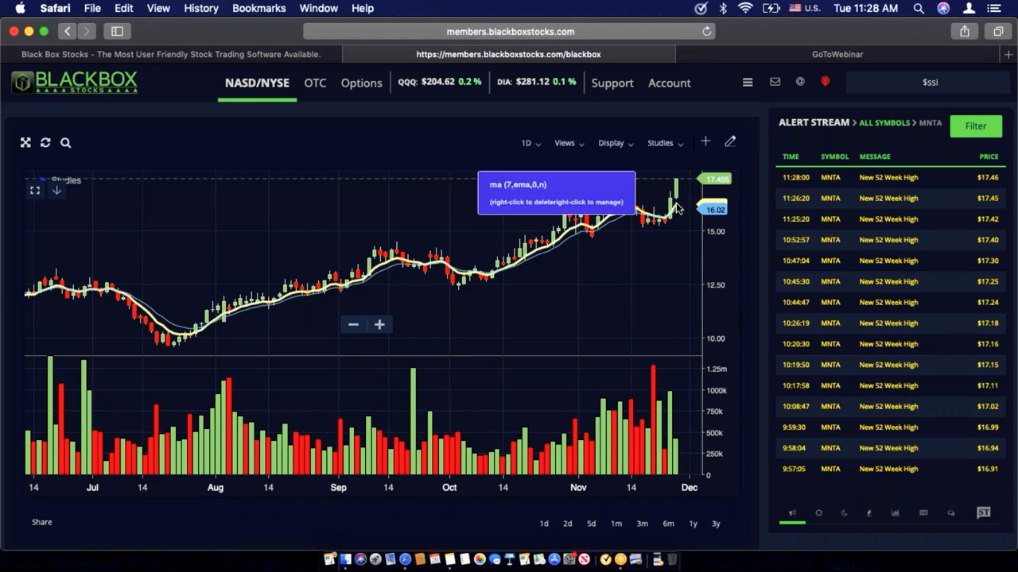
{"action": "mouse_move", "coordinate": [681, 228]}
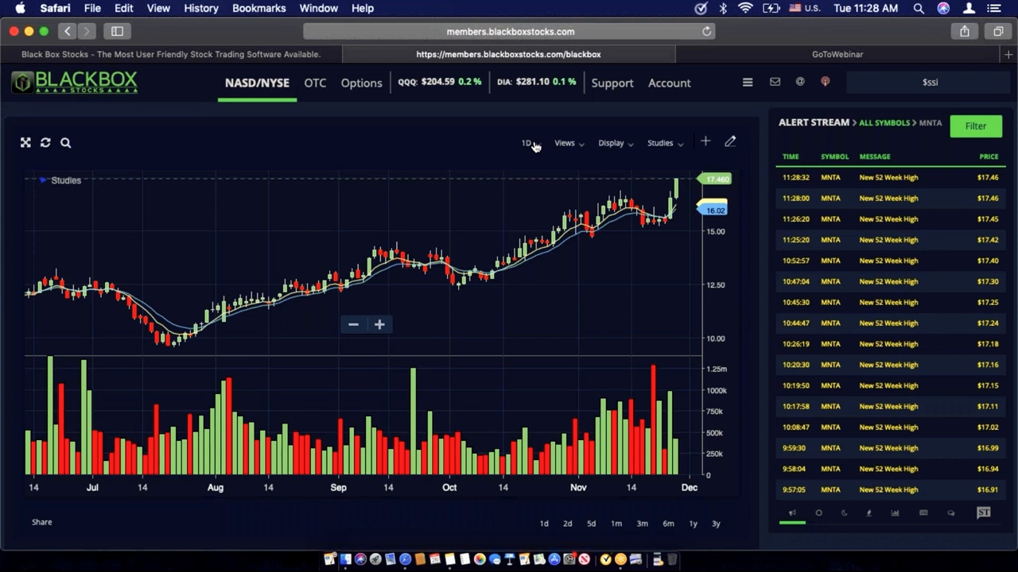
{"action": "mouse_move", "coordinate": [912, 132]}
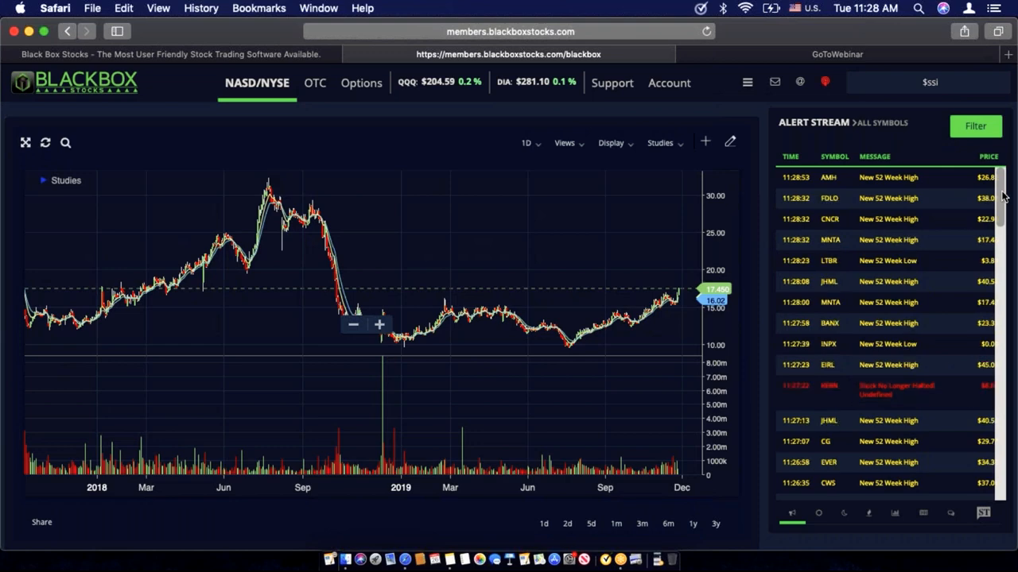
Step: Collapse the expanded chart and load the ticker EVER from the Load Symbol box
{"action": "scroll", "scroll_direction": "down", "scroll_amount": 3}
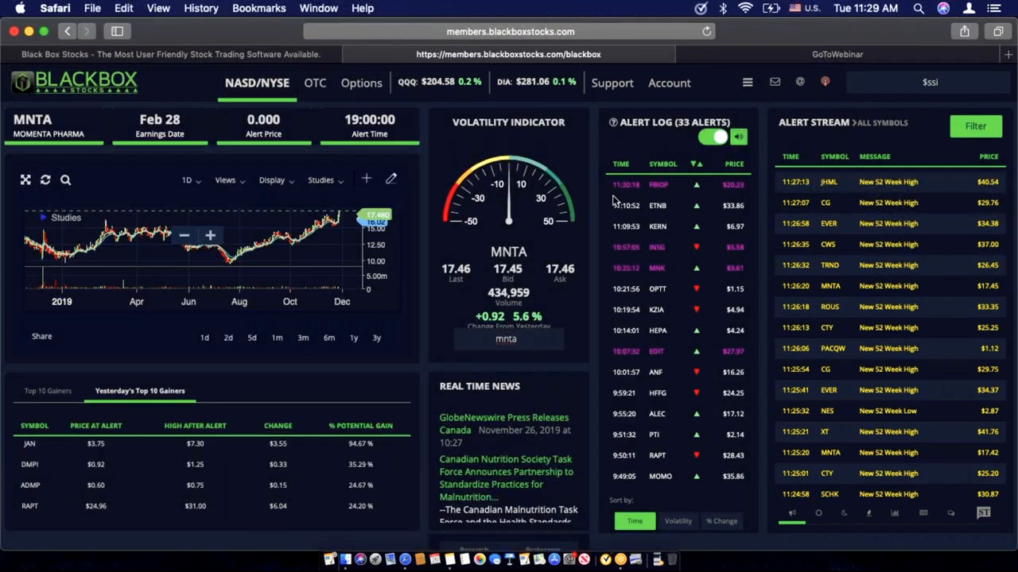
{"action": "type", "text": "ever"}
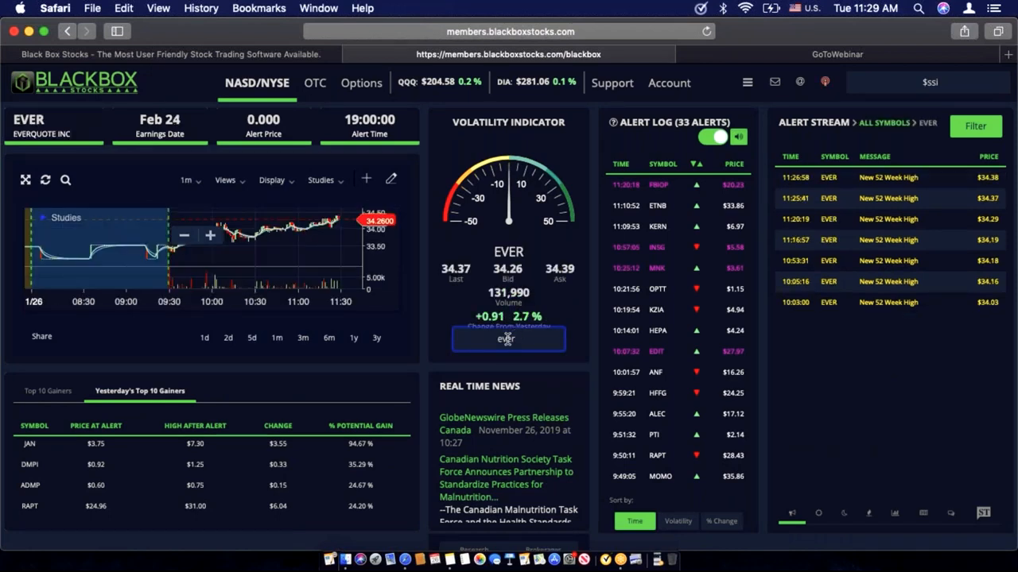
{"action": "left_click", "coordinate": [188, 181]}
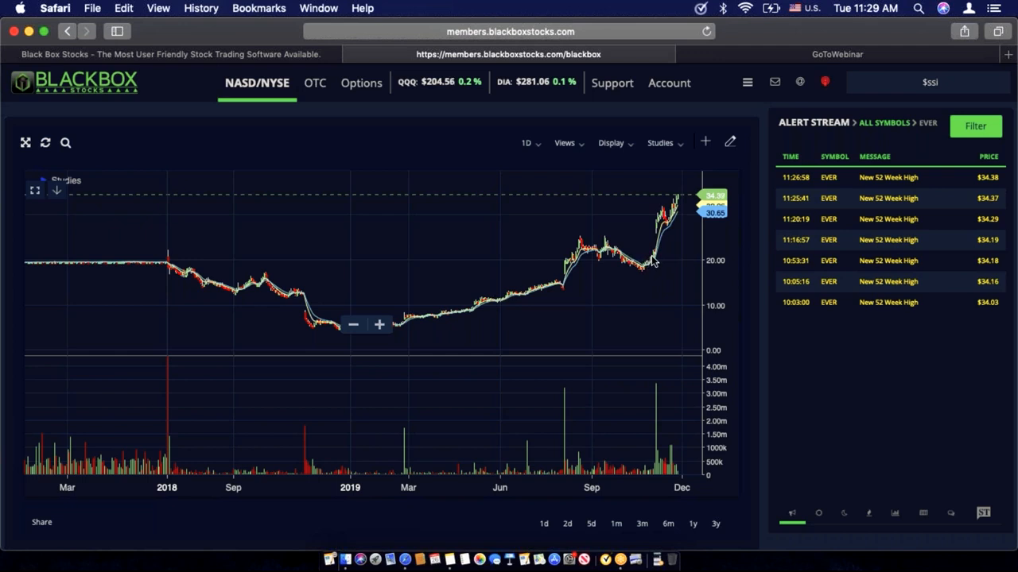
{"action": "mouse_move", "coordinate": [663, 232]}
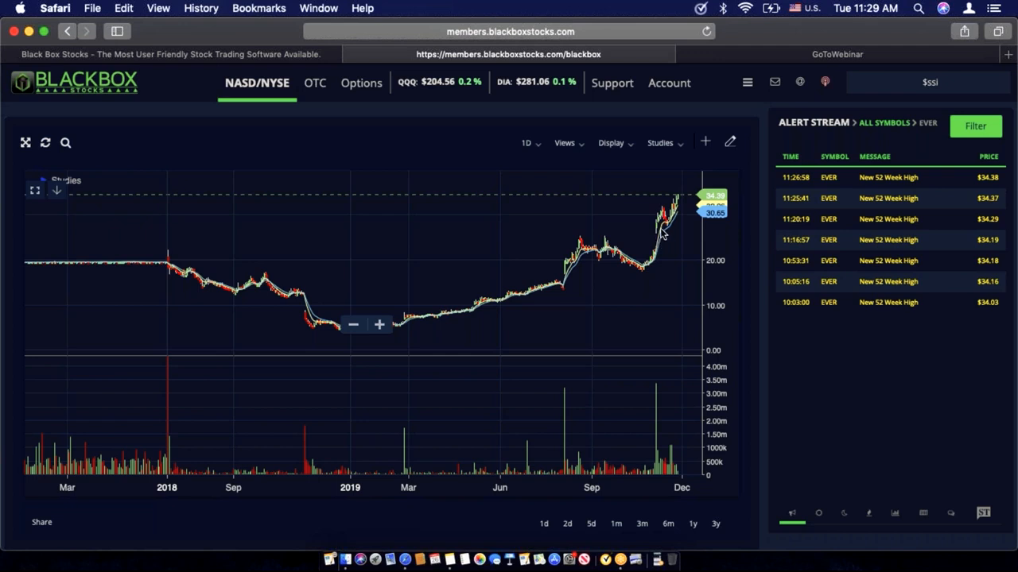
{"action": "mouse_move", "coordinate": [659, 253]}
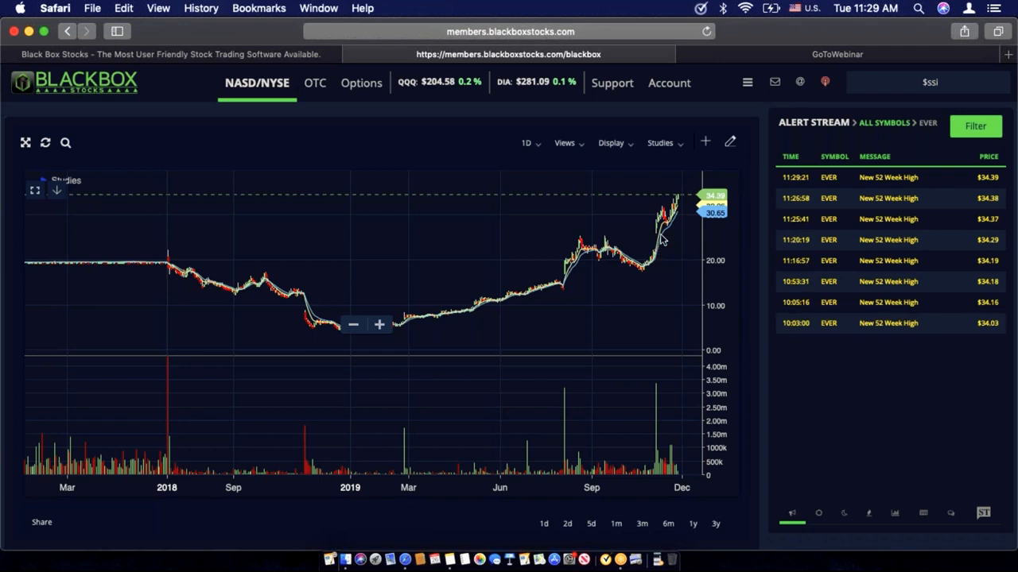
{"action": "mouse_move", "coordinate": [666, 236]}
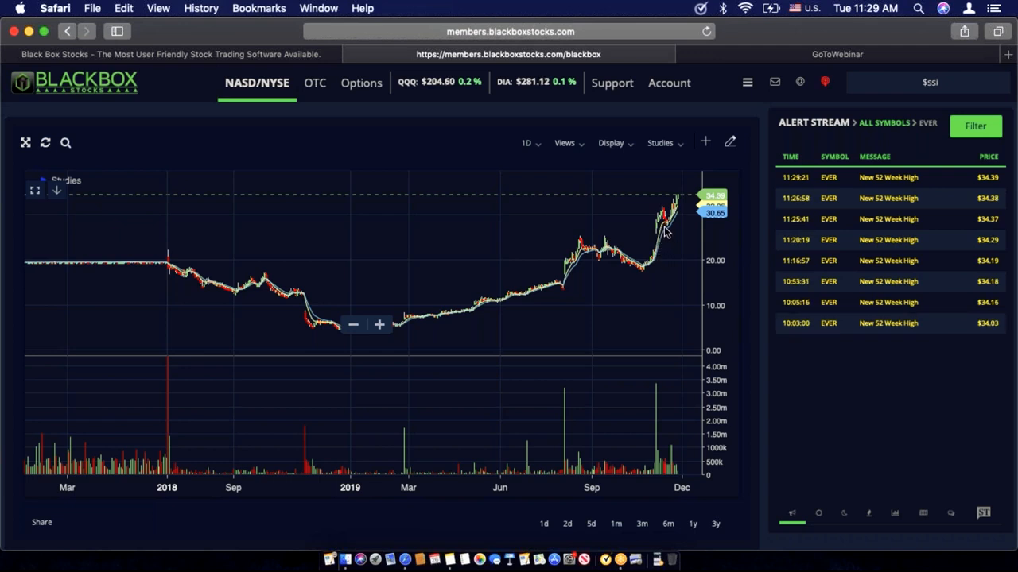
{"action": "mouse_move", "coordinate": [671, 226]}
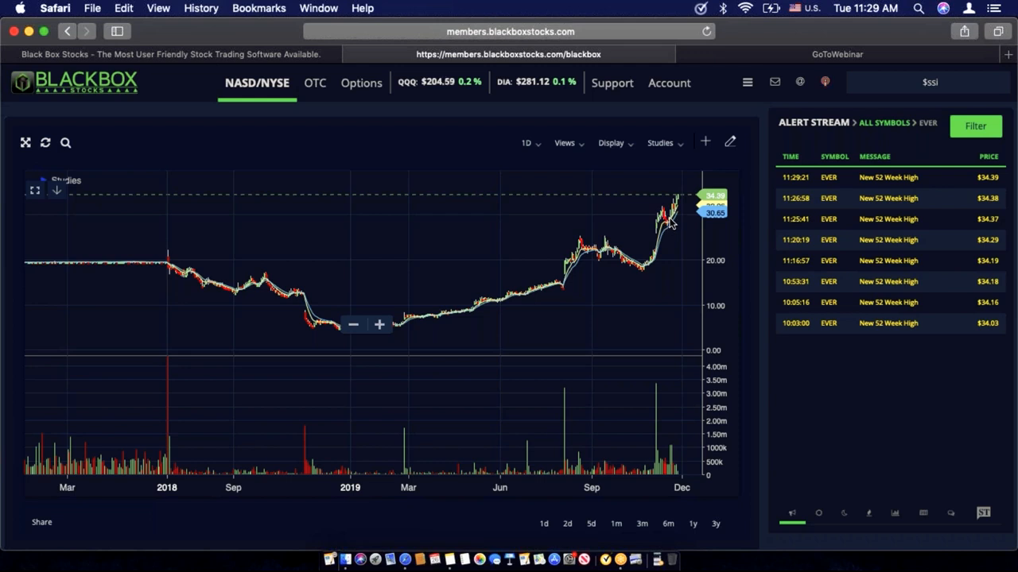
{"action": "mouse_move", "coordinate": [680, 216]}
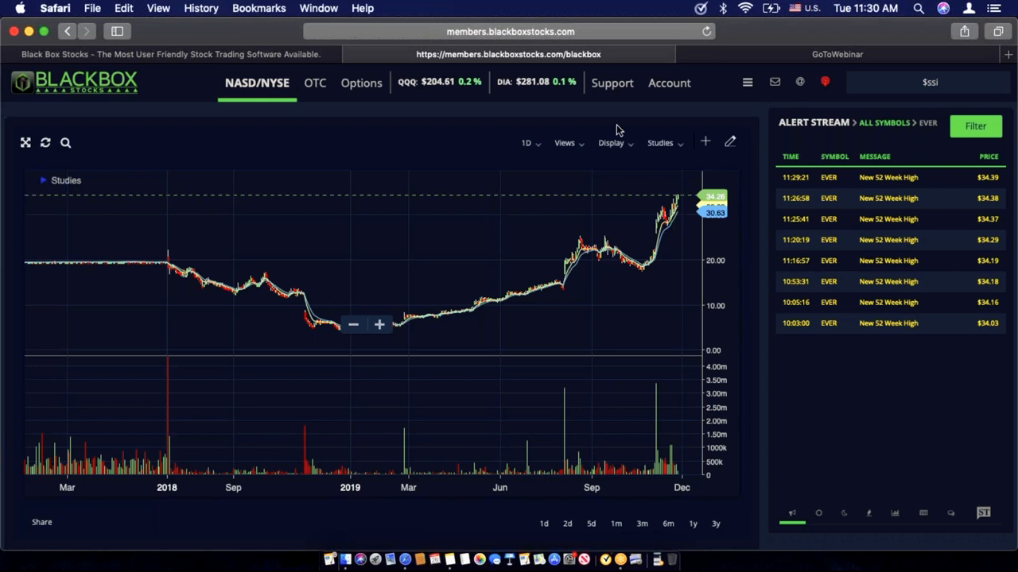
{"action": "mouse_move", "coordinate": [559, 152]}
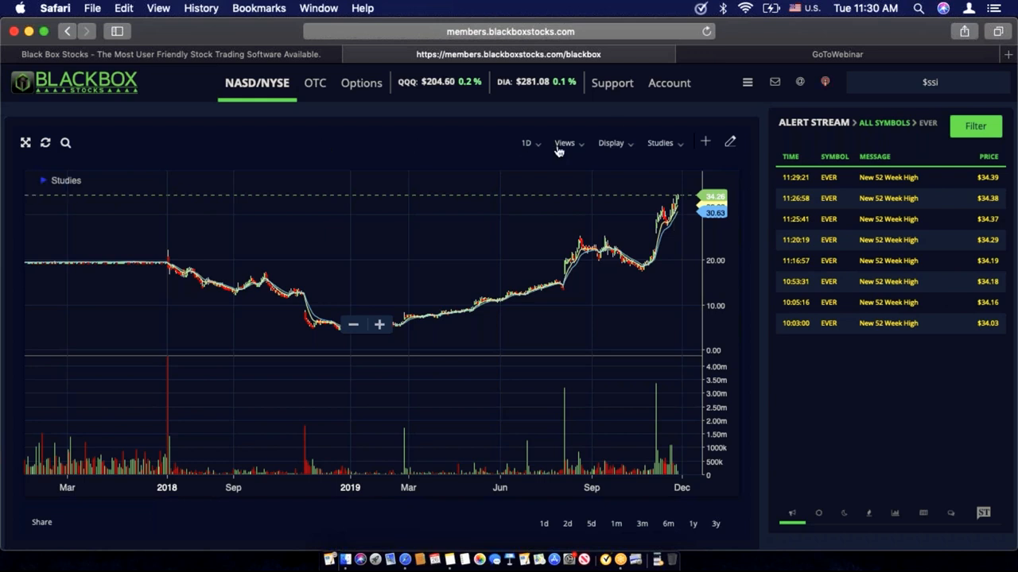
{"action": "left_click", "coordinate": [528, 143]}
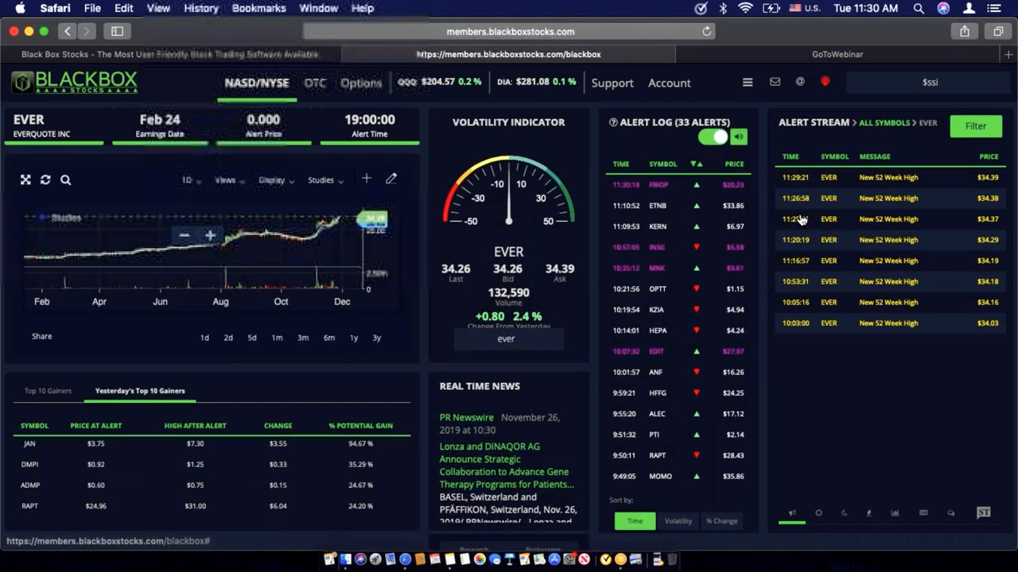
{"action": "left_click", "coordinate": [927, 82]}
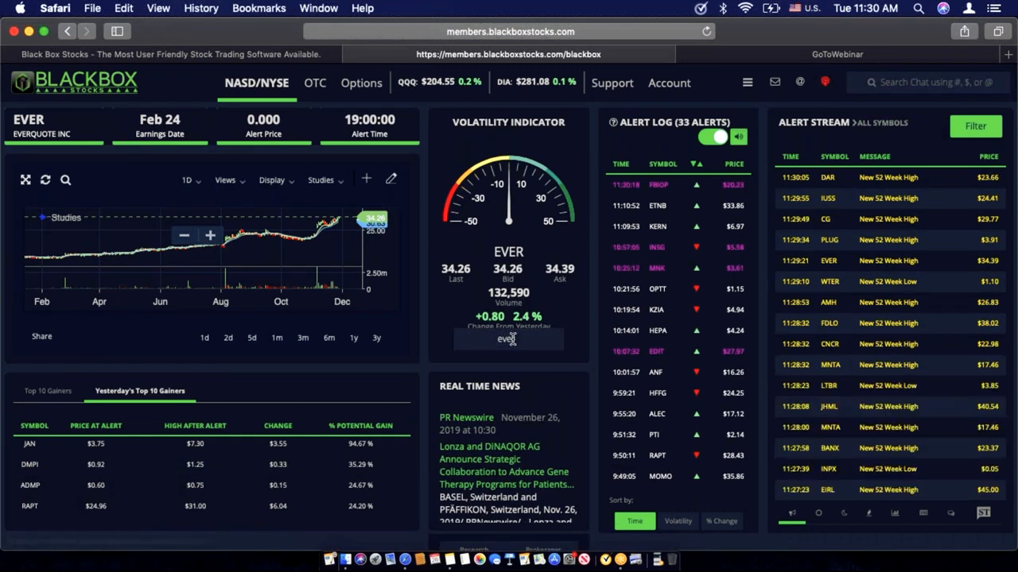
Step: Load the ticker SSI from the Load Symbol box and expand its intraday chart
{"action": "left_click", "coordinate": [509, 339]}
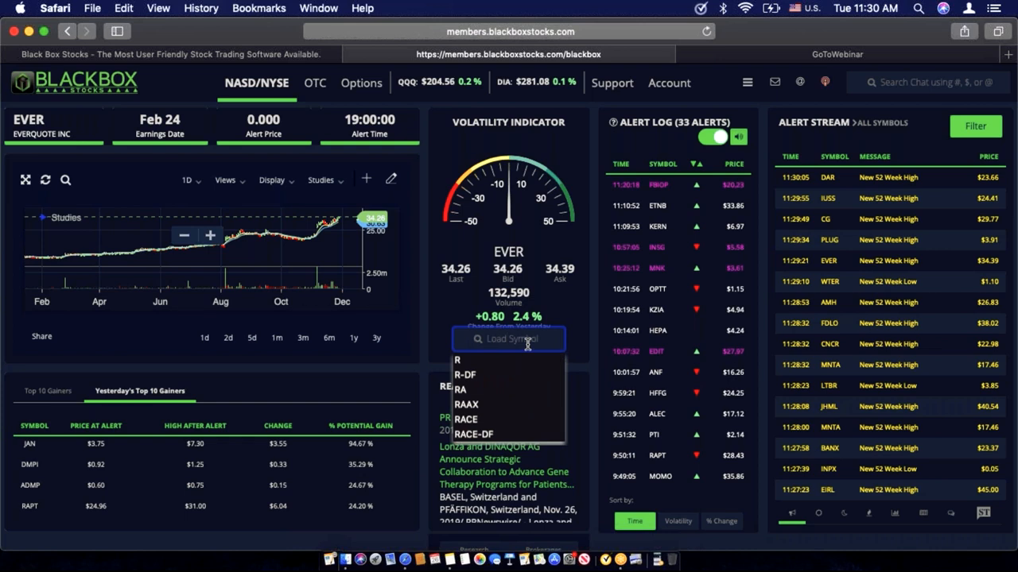
{"action": "type", "text": "SSI"}
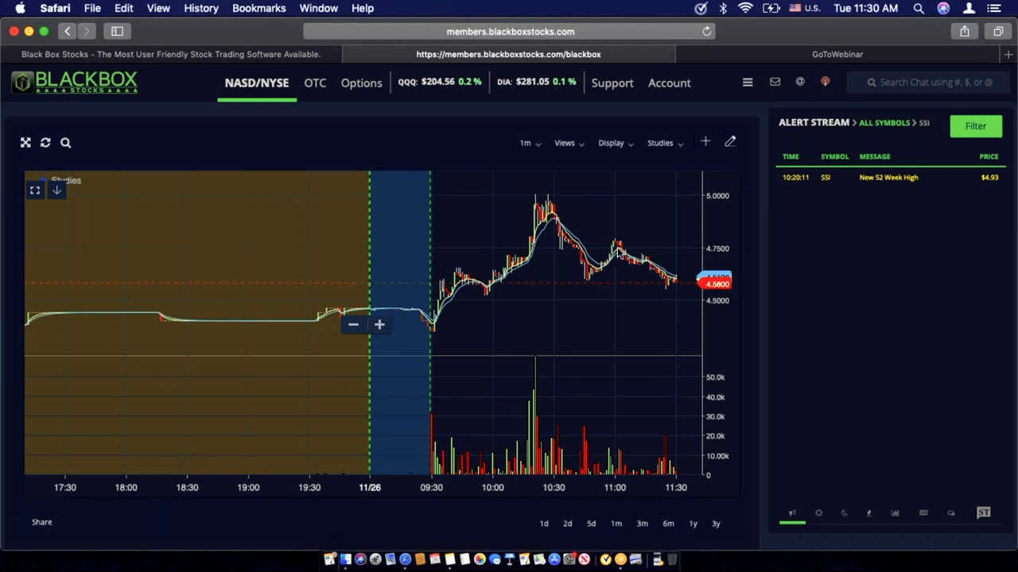
Step: Show SSI on daily candles with its EMA lines, then return to the dashboard layout
{"action": "left_click", "coordinate": [528, 143]}
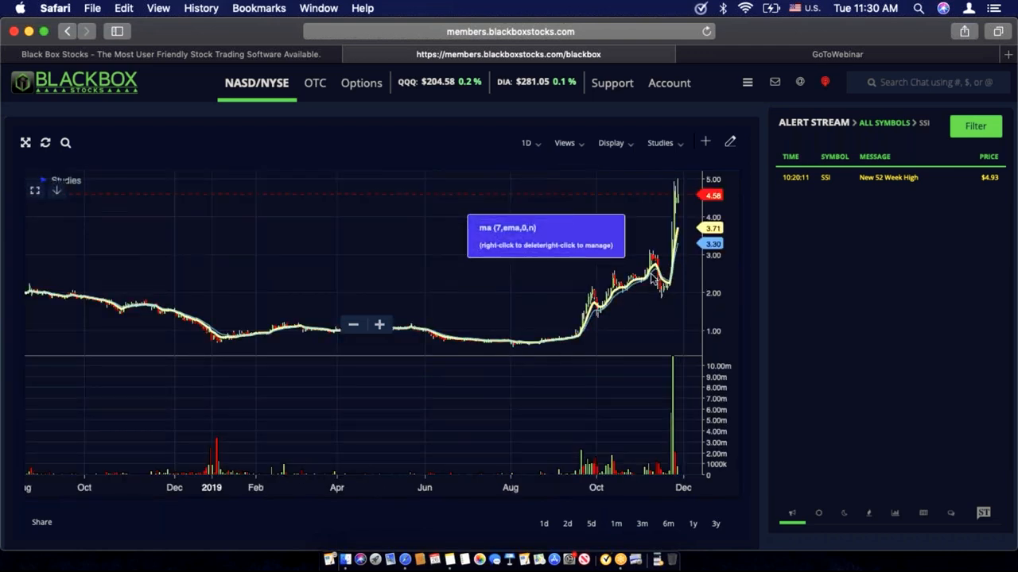
{"action": "mouse_move", "coordinate": [550, 329]}
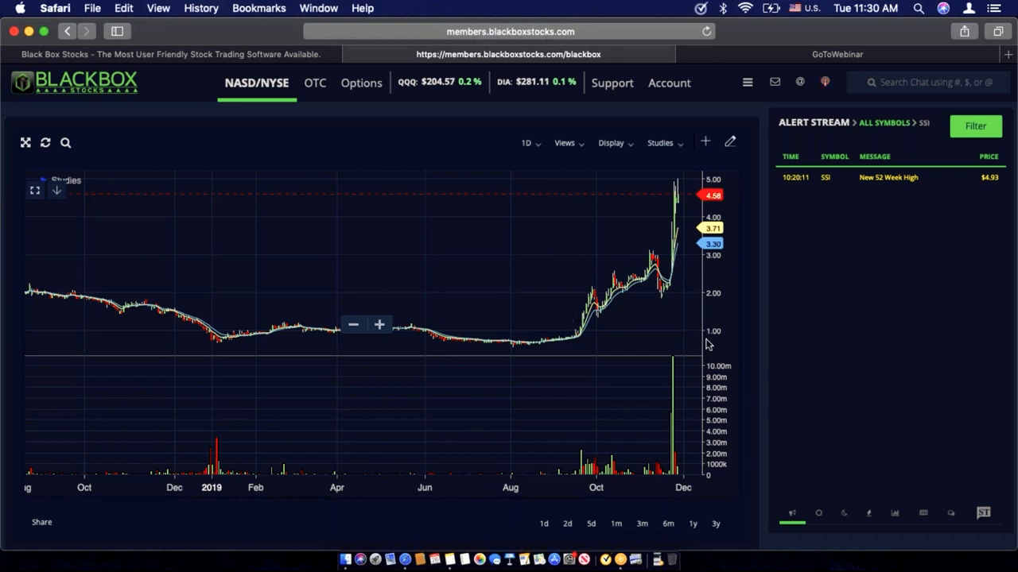
{"action": "mouse_move", "coordinate": [682, 328]}
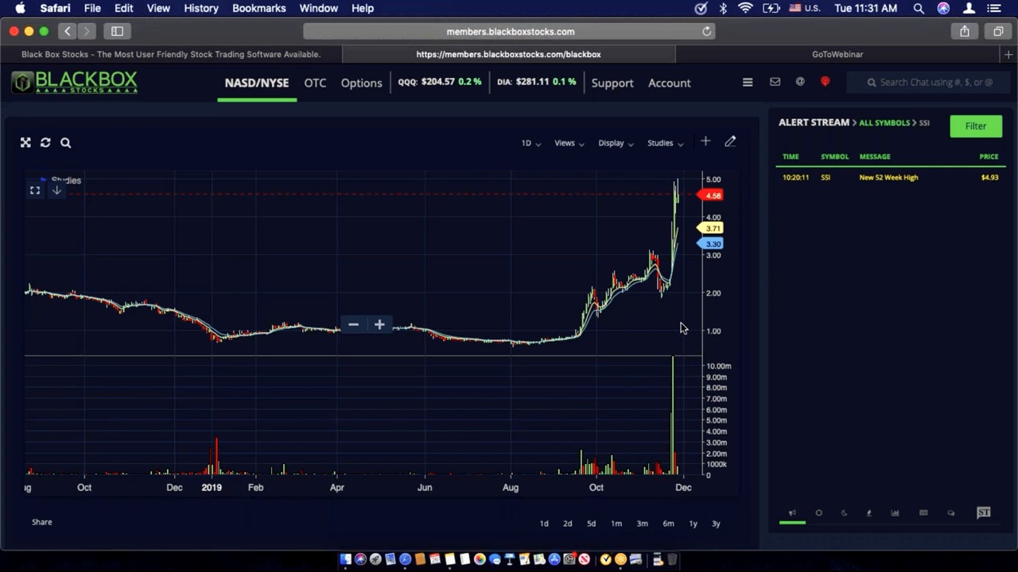
{"action": "mouse_move", "coordinate": [674, 287]}
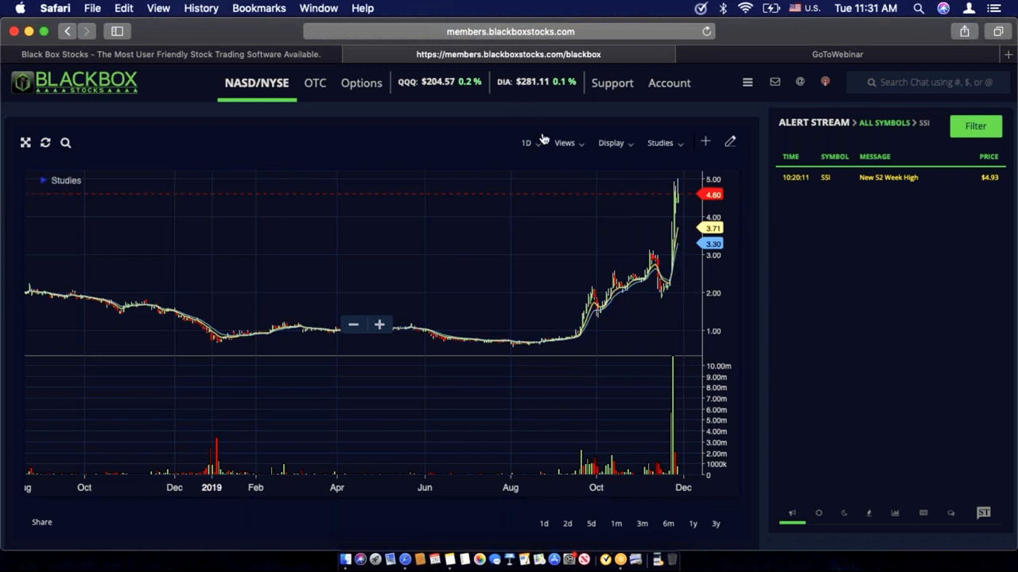
{"action": "left_click", "coordinate": [526, 143]}
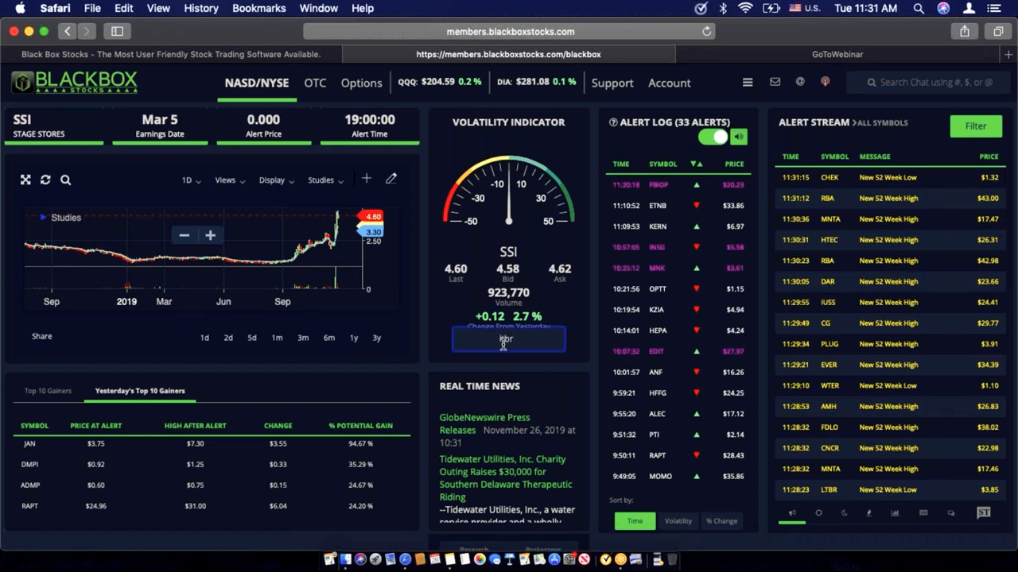
Step: Load CG from the Load Symbol box and expand its one-minute chart
{"action": "type", "text": "lbr"}
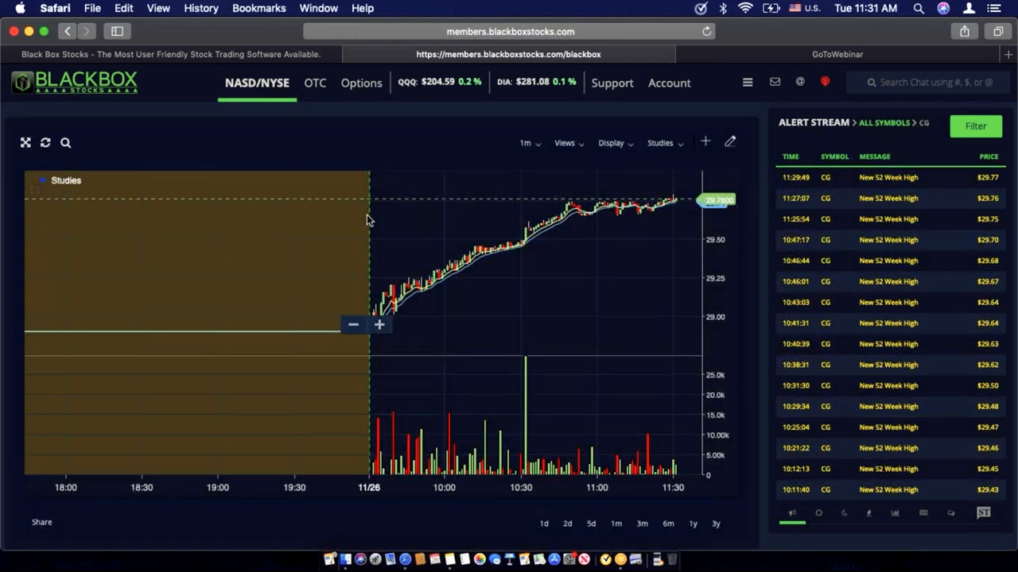
Step: Switch CG's enlarged chart to the 1D interval and keep it on daily candles
{"action": "left_click", "coordinate": [525, 143]}
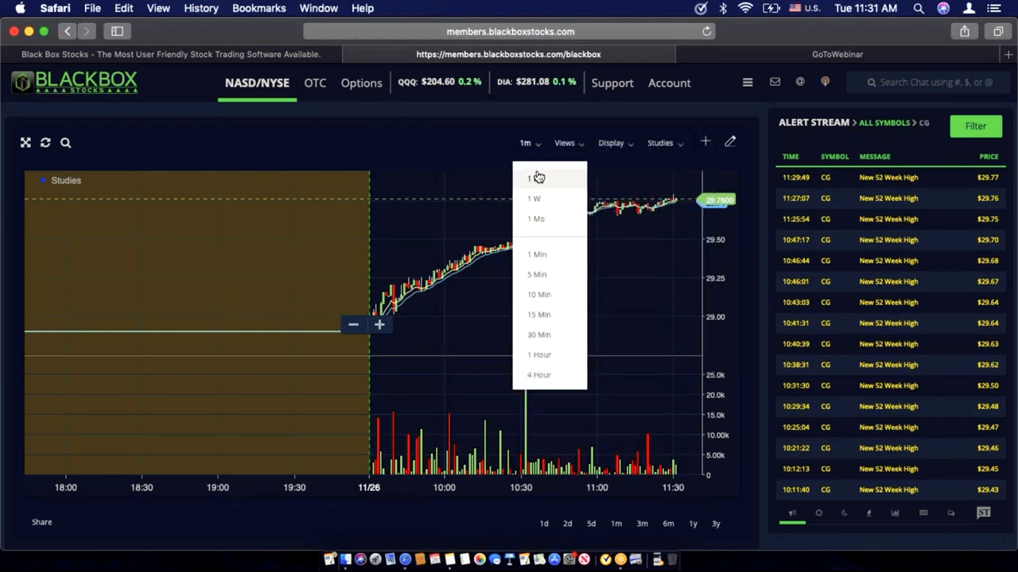
{"action": "left_click", "coordinate": [536, 178]}
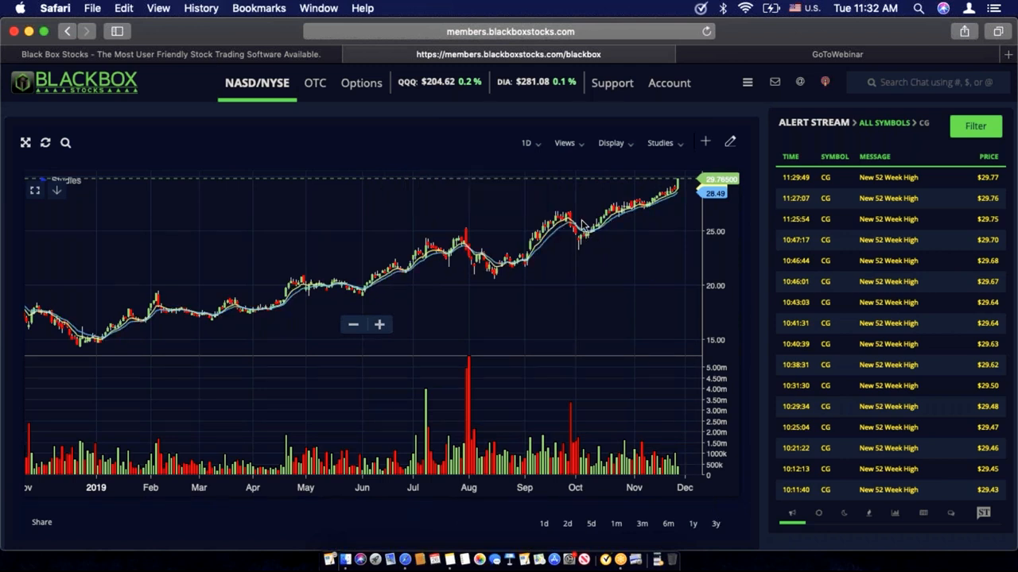
{"action": "mouse_move", "coordinate": [591, 231]}
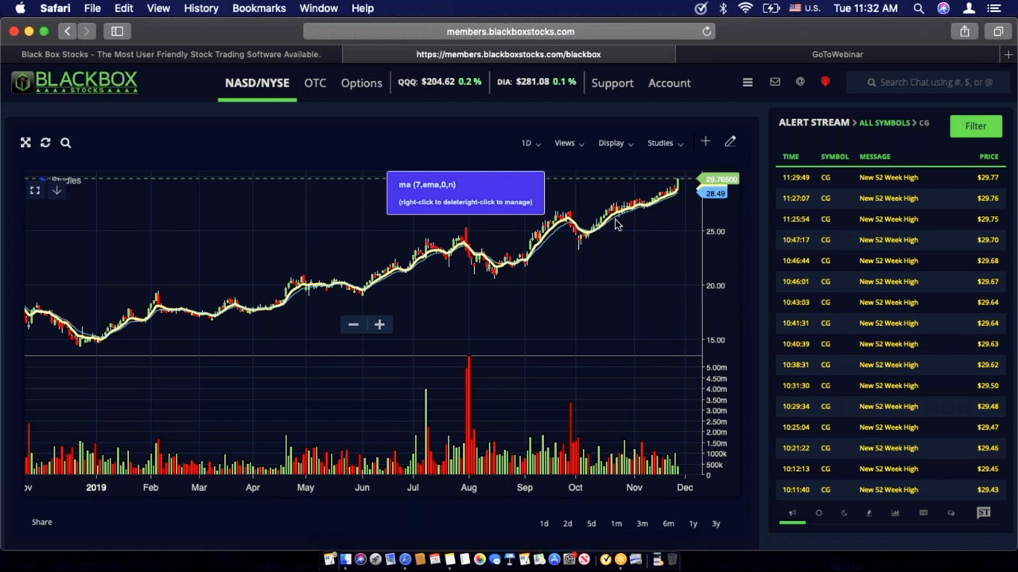
{"action": "mouse_move", "coordinate": [636, 214]}
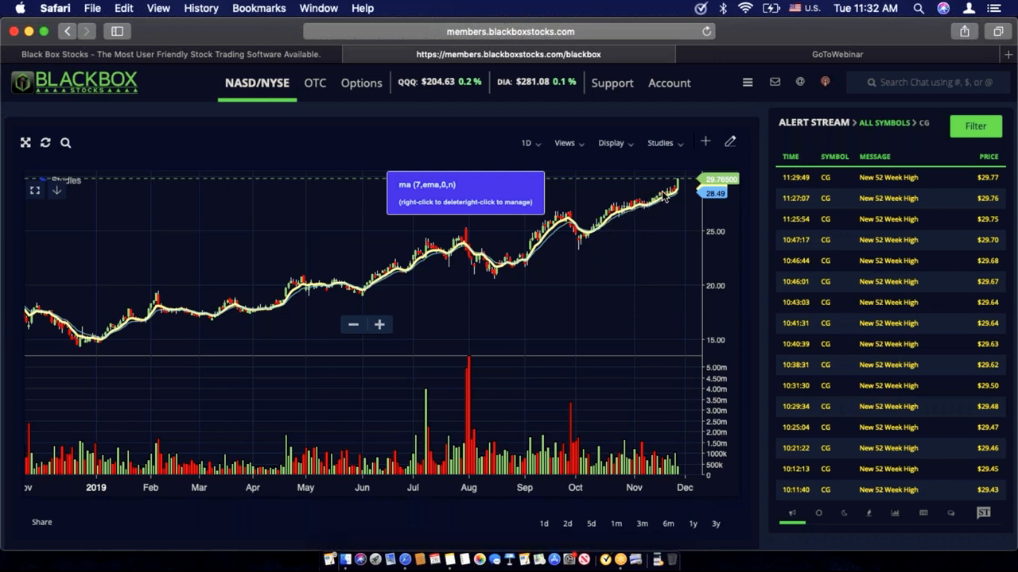
{"action": "mouse_move", "coordinate": [680, 194]}
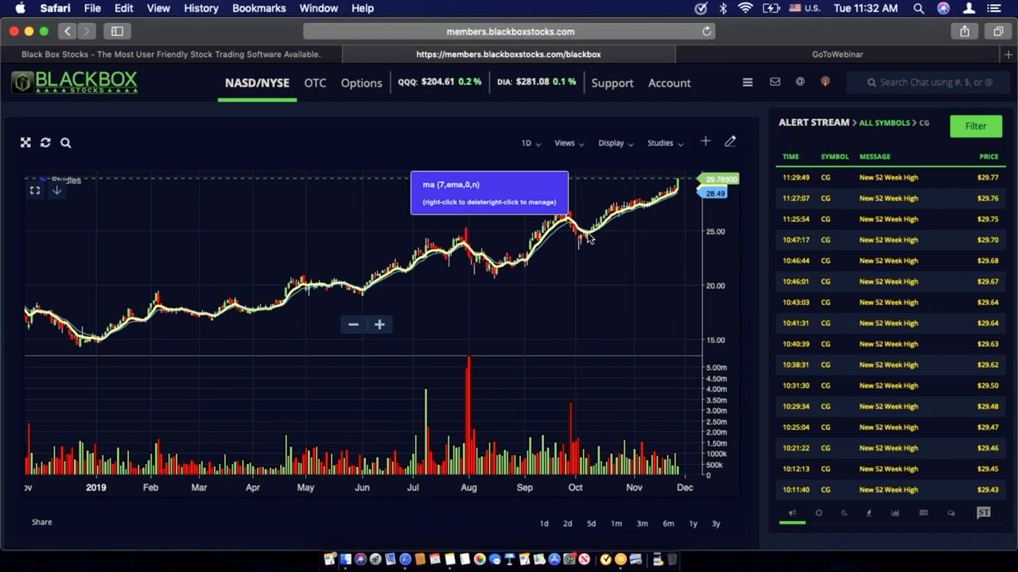
{"action": "left_click", "coordinate": [527, 143]}
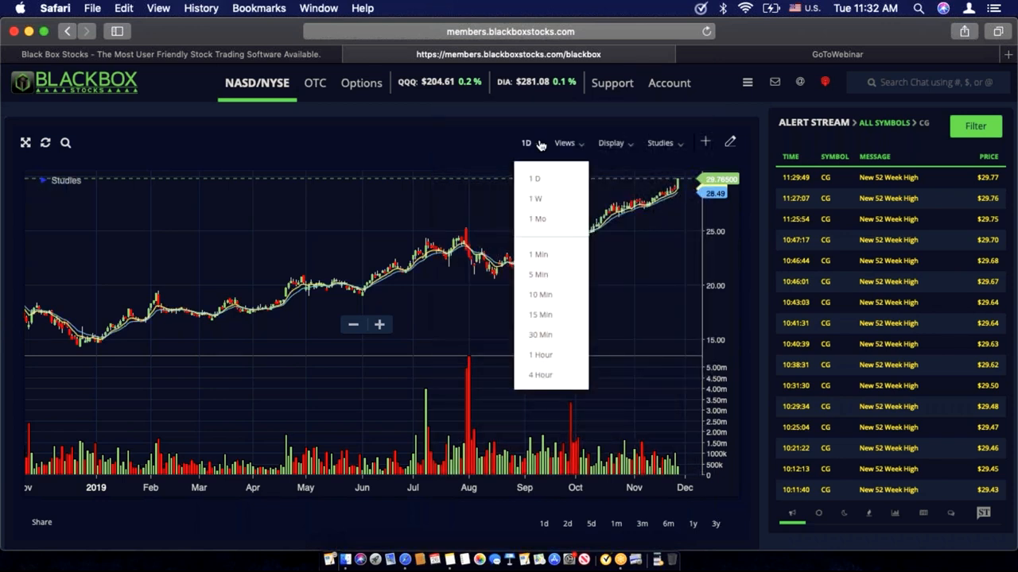
{"action": "left_click", "coordinate": [526, 143]}
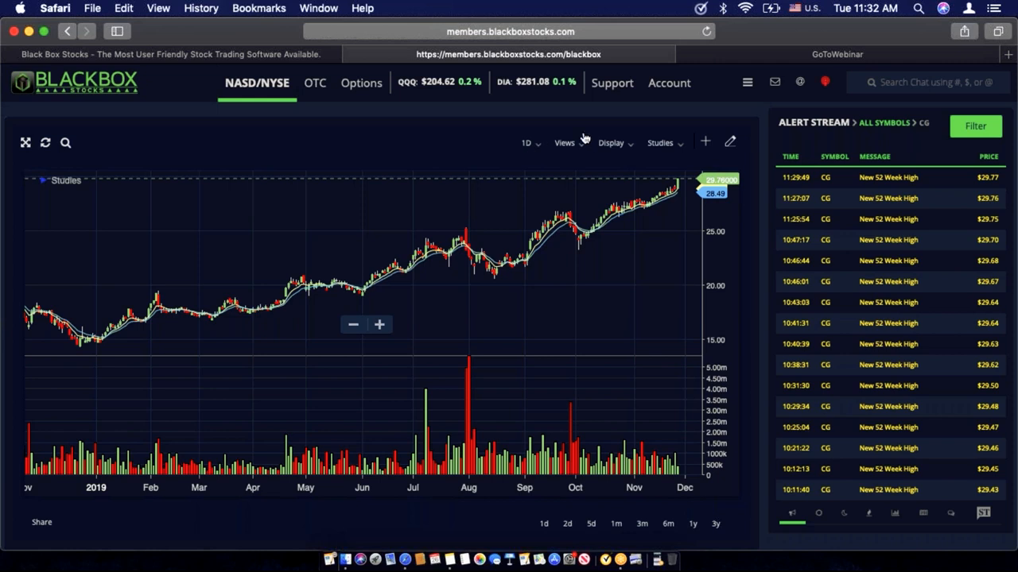
{"action": "mouse_move", "coordinate": [754, 156]}
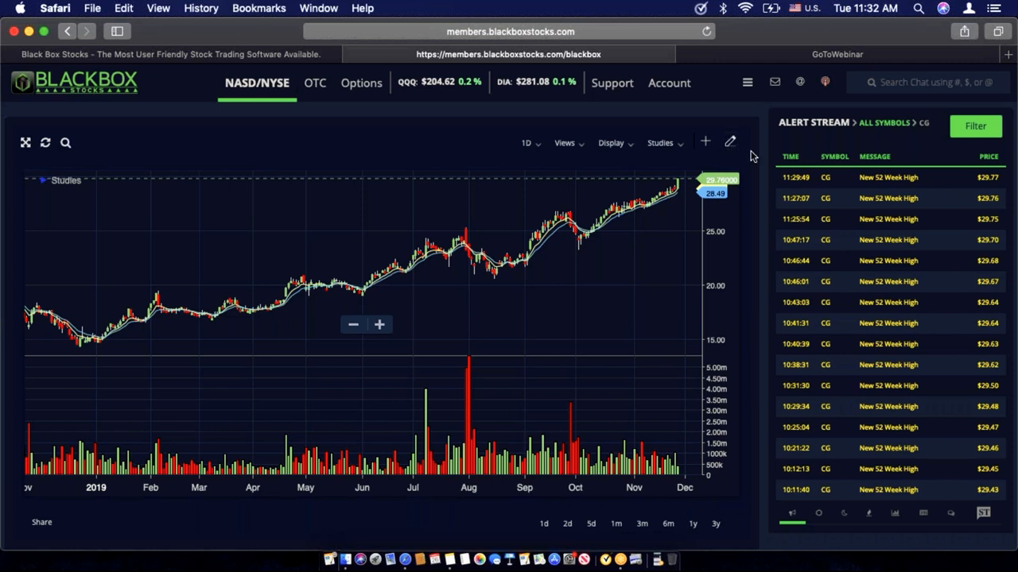
{"action": "mouse_move", "coordinate": [556, 130]}
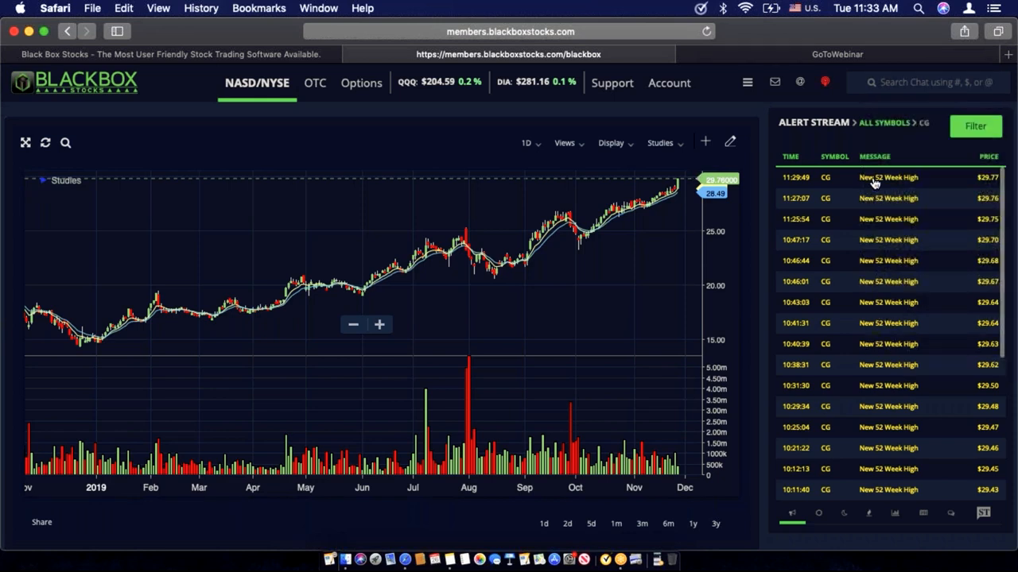
Step: Show alerts for all symbols again and load the ticker NTSX
{"action": "left_click", "coordinate": [922, 122]}
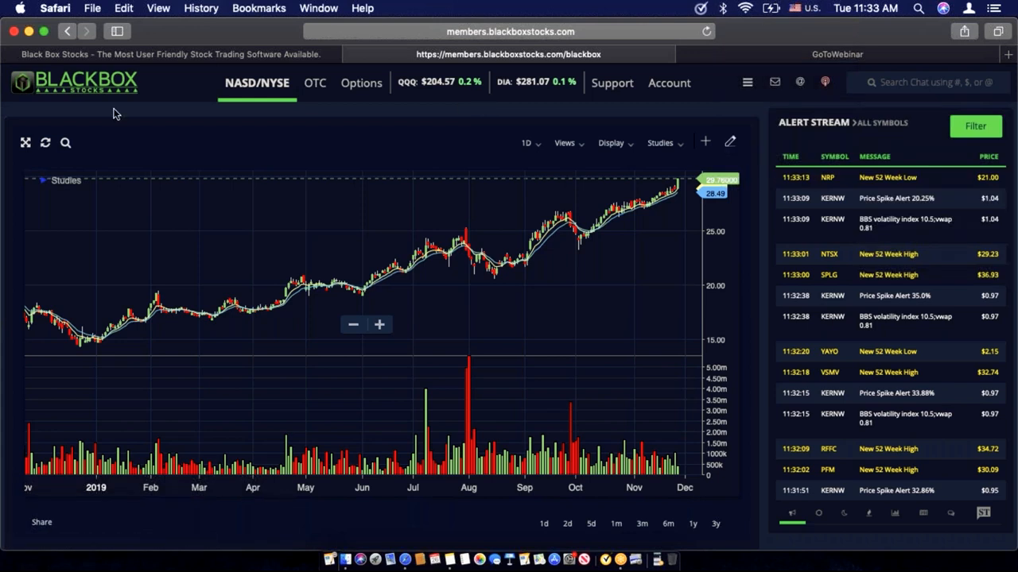
{"action": "mouse_move", "coordinate": [65, 143]}
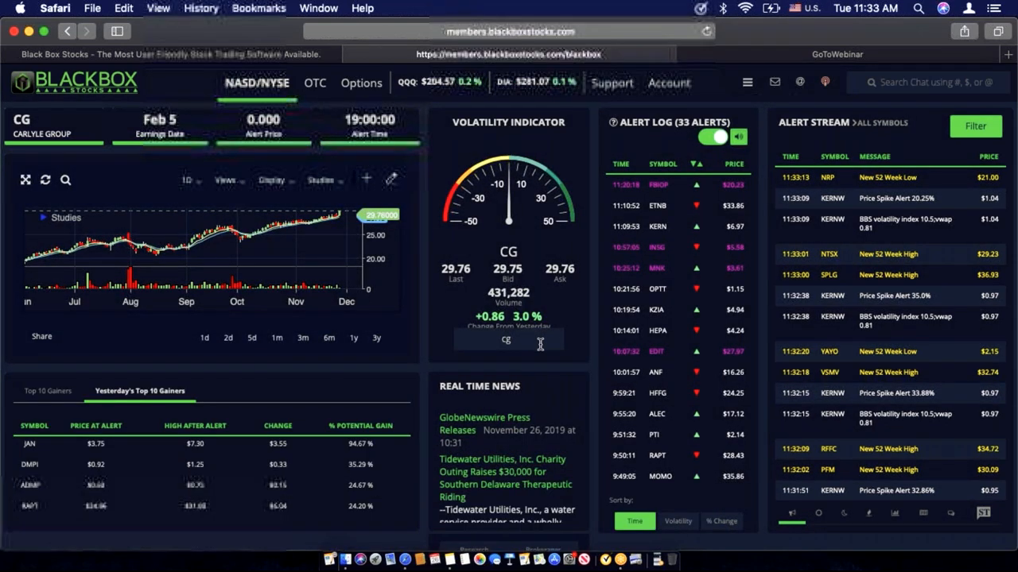
{"action": "type", "text": "ntxs"}
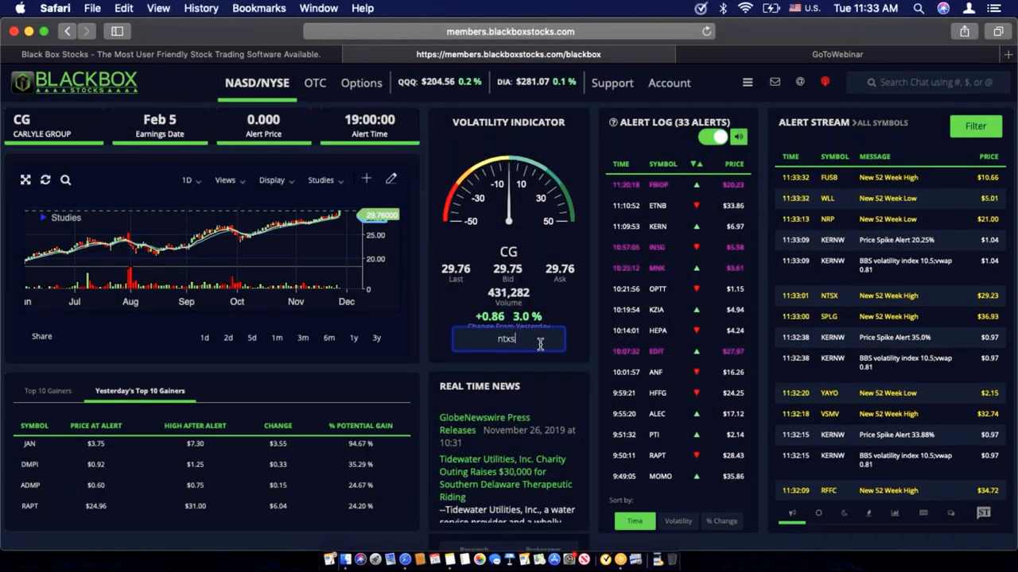
{"action": "key", "text": "backspace"}
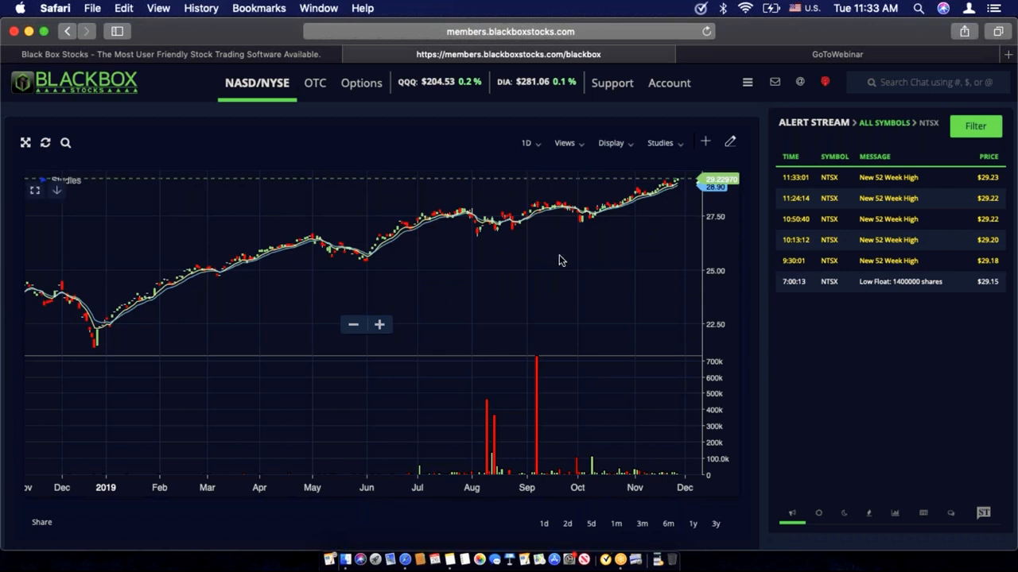
{"action": "mouse_move", "coordinate": [604, 221]}
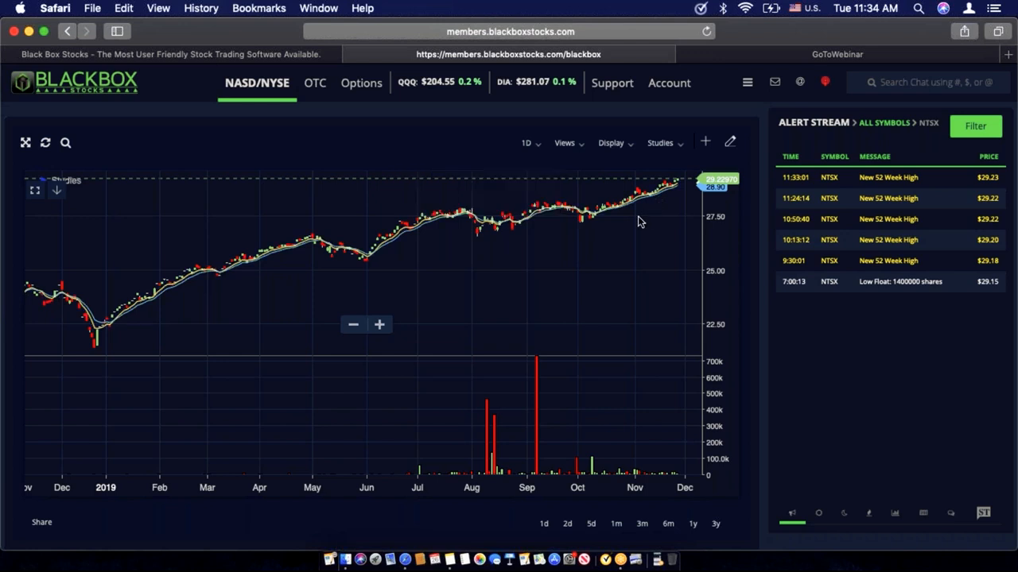
{"action": "mouse_move", "coordinate": [592, 208]}
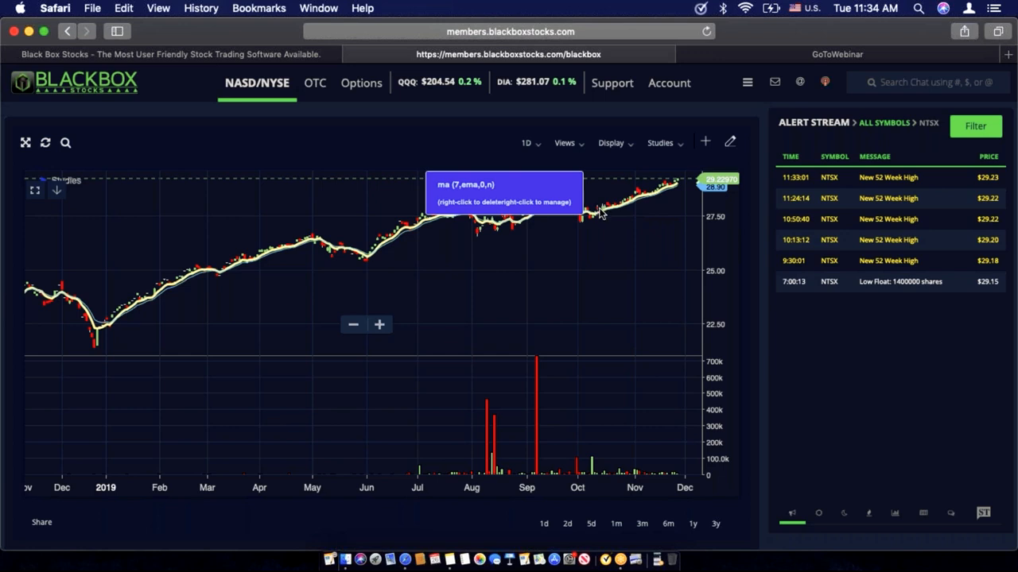
{"action": "mouse_move", "coordinate": [628, 208]}
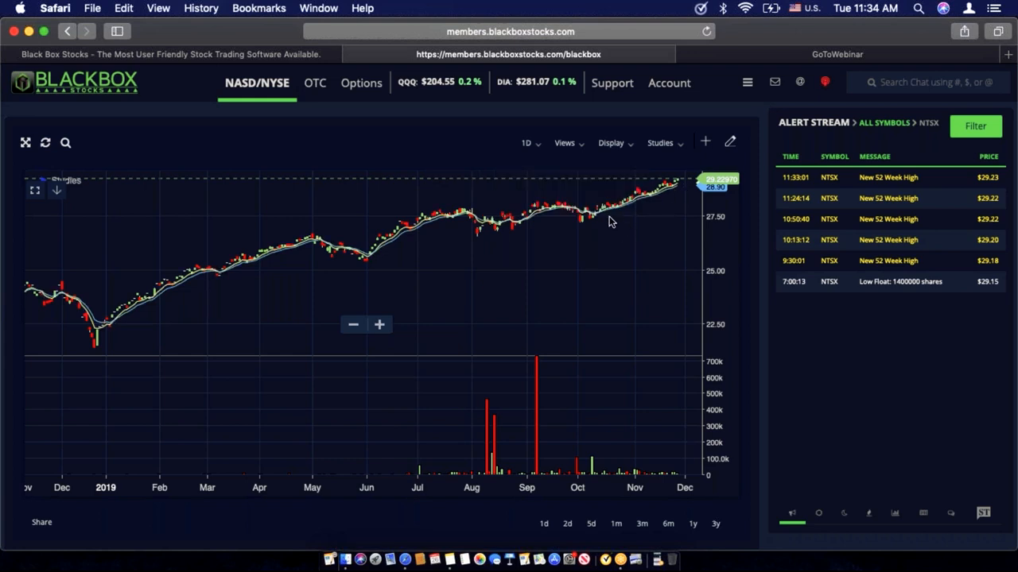
{"action": "mouse_move", "coordinate": [608, 219]}
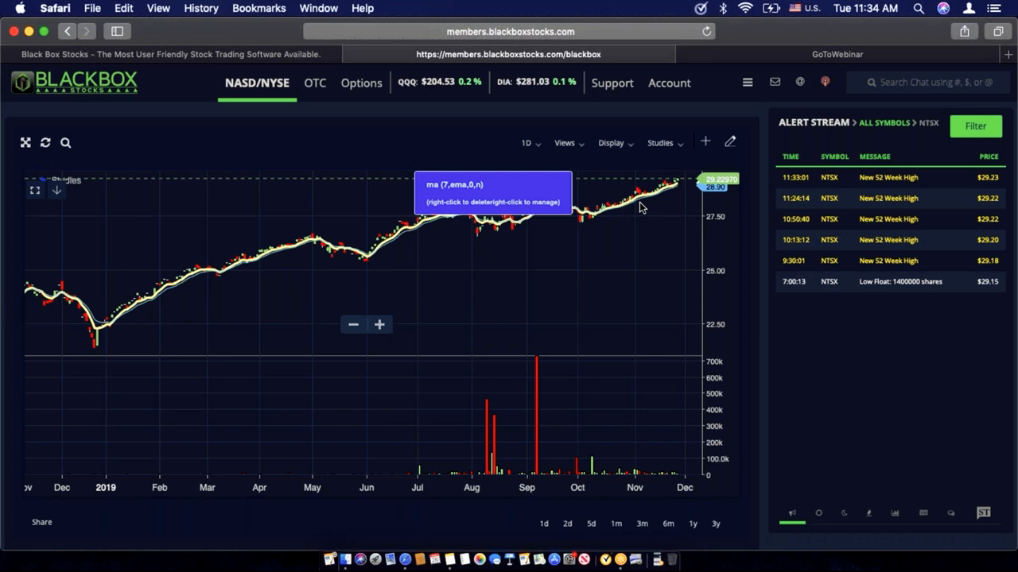
{"action": "mouse_move", "coordinate": [658, 198]}
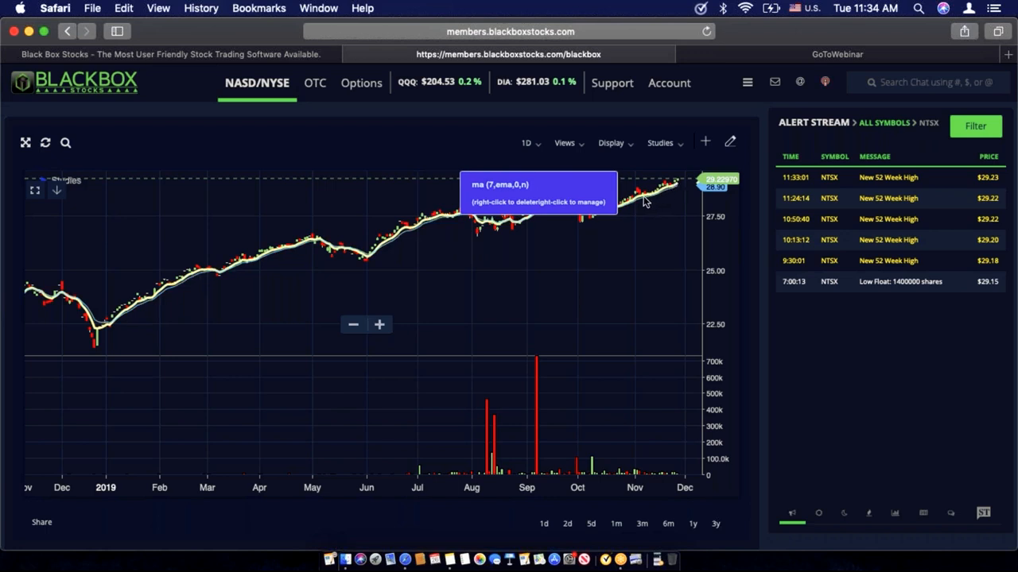
{"action": "mouse_move", "coordinate": [642, 205]}
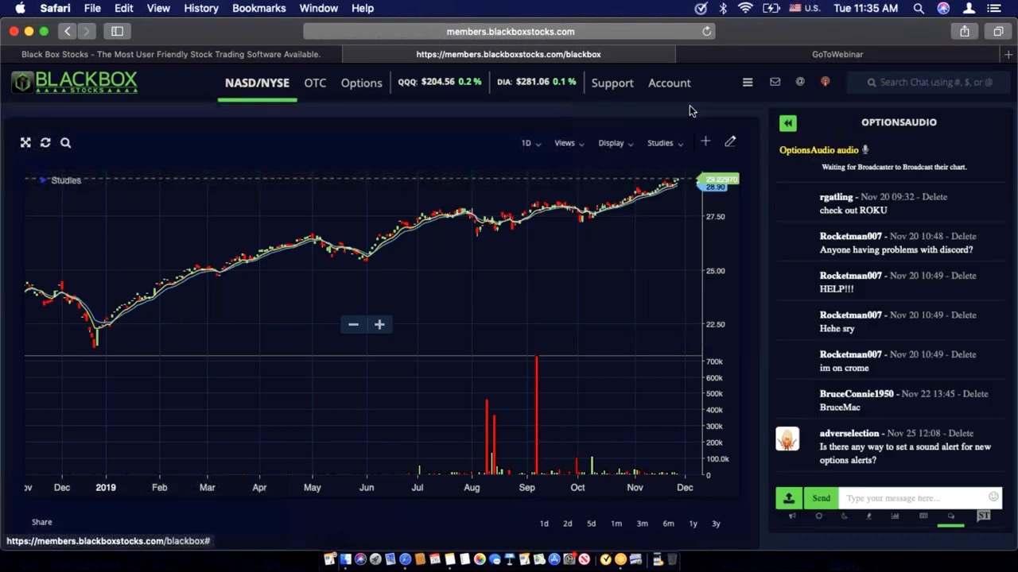
Step: Bring up the list of chat rooms in the chat panel
{"action": "left_click", "coordinate": [746, 83]}
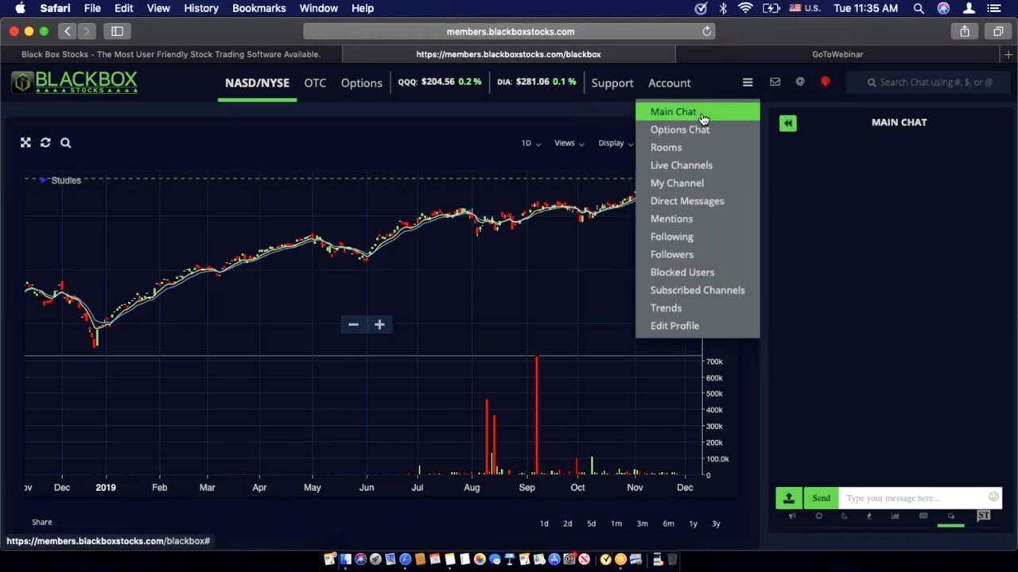